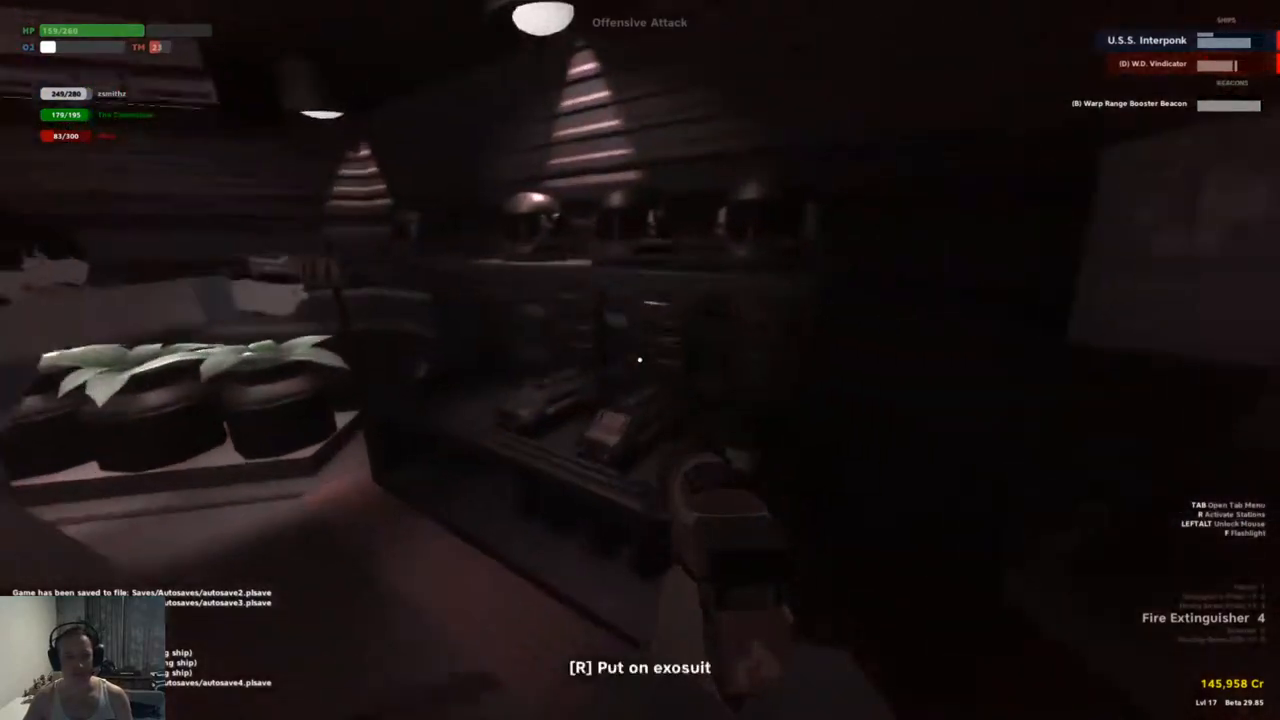
key("r")
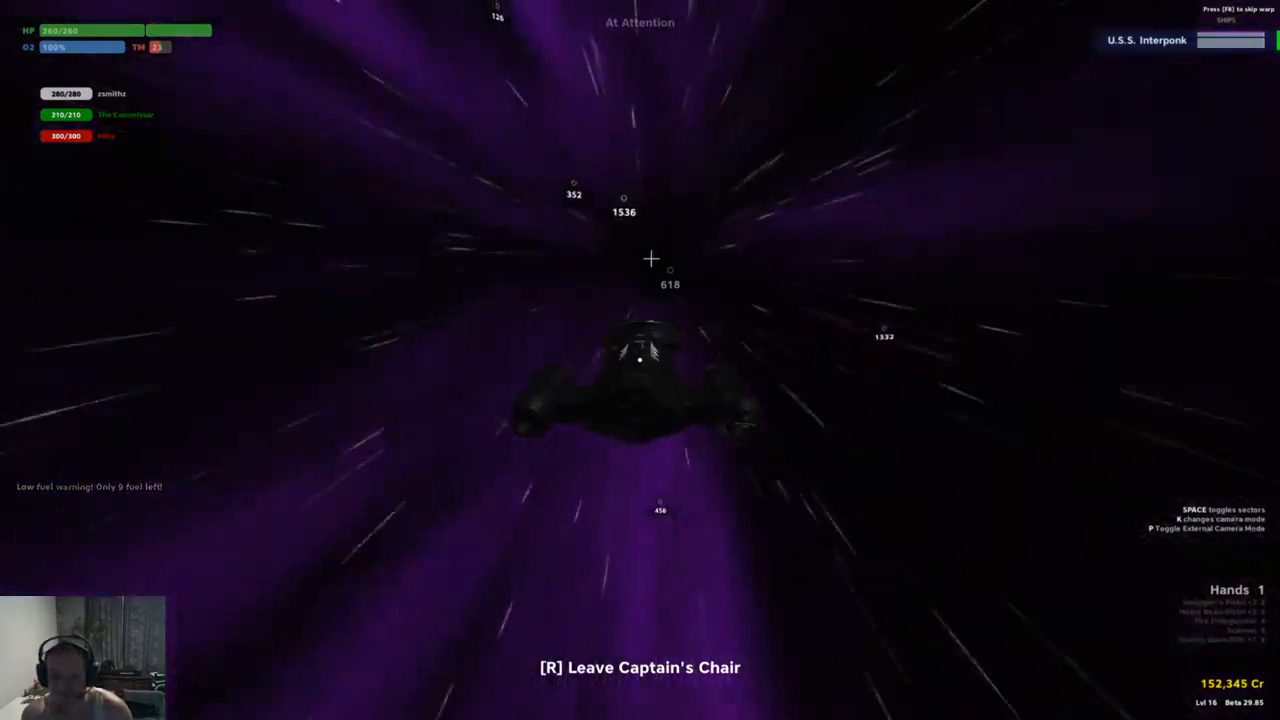
key("r")
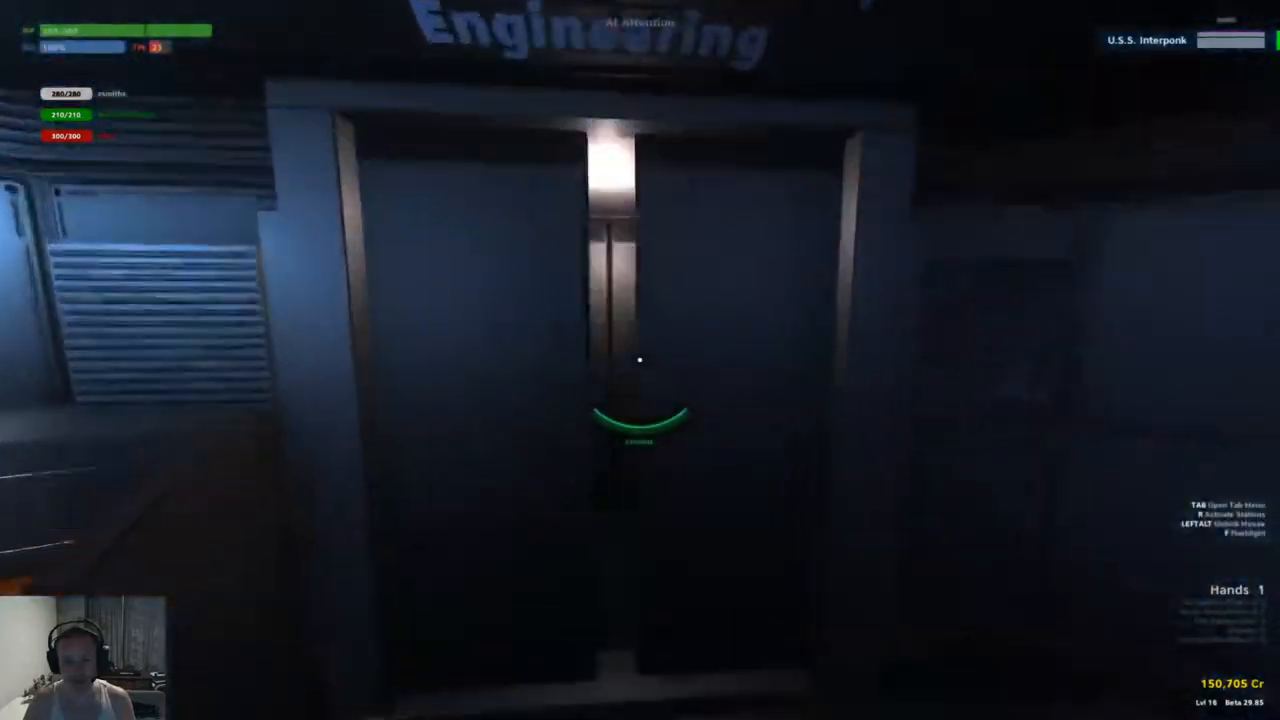
mouse_move(640, 360)
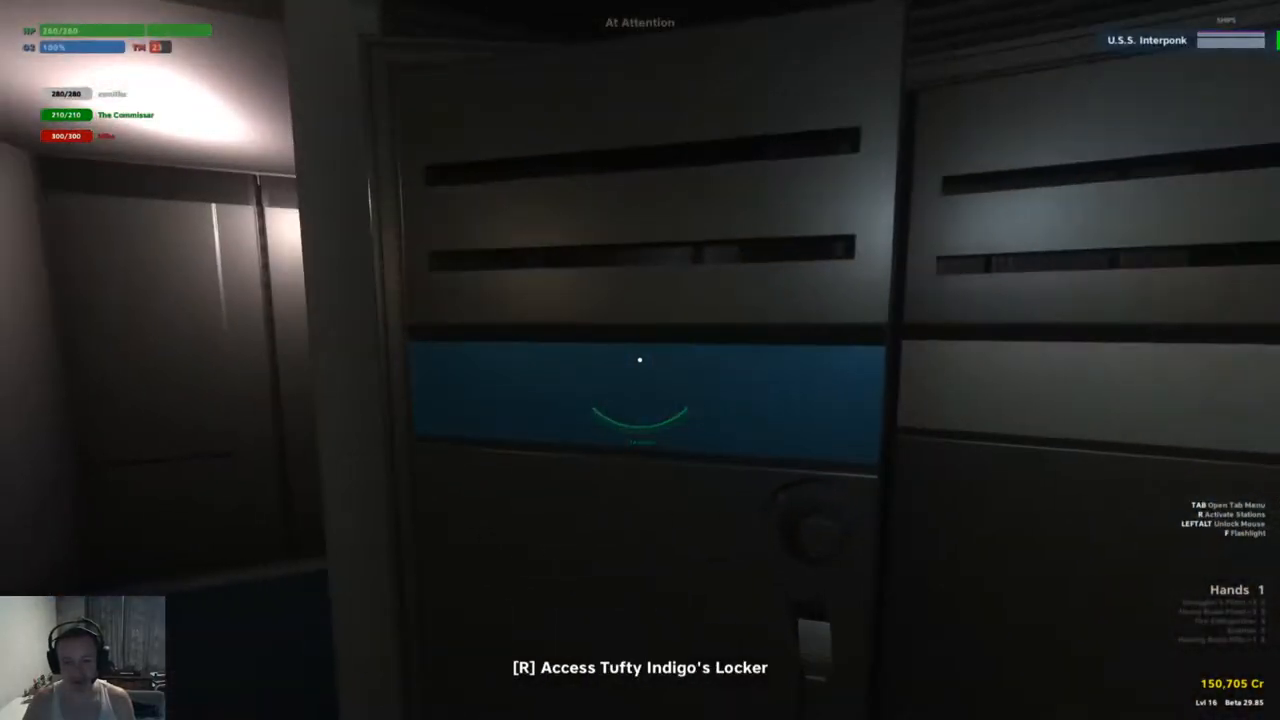
key("r")
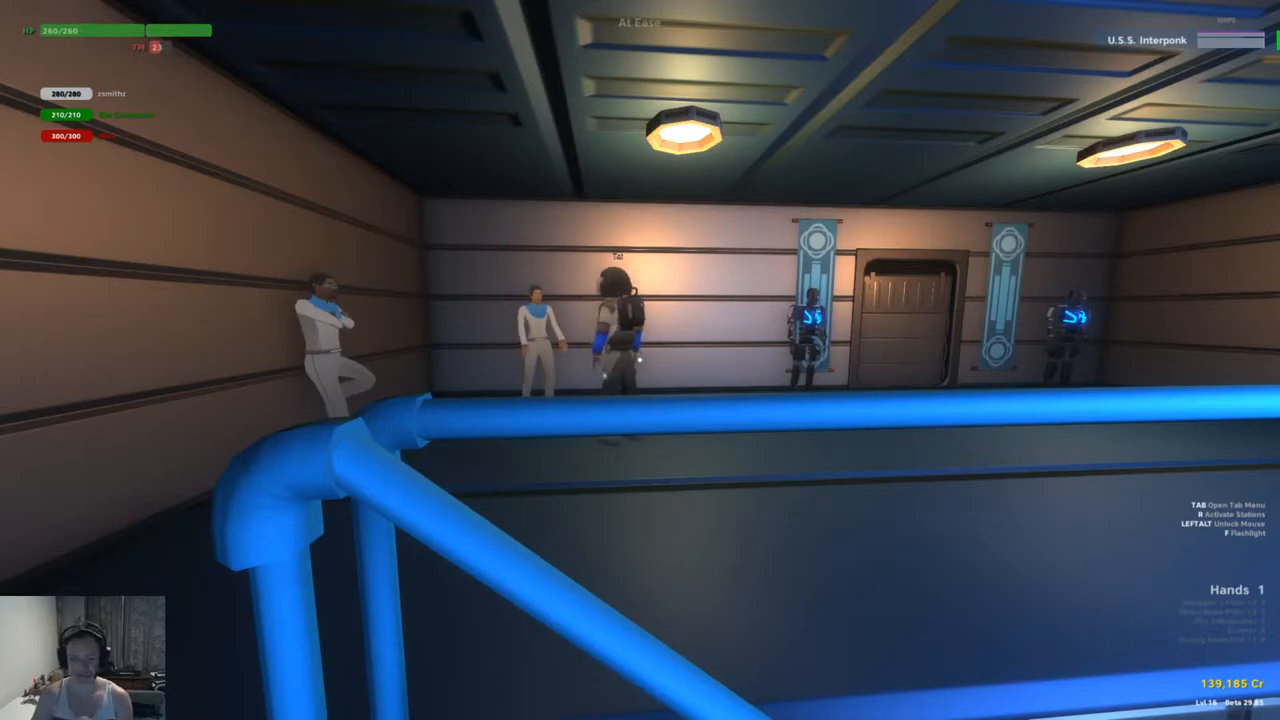
mouse_move(640, 360)
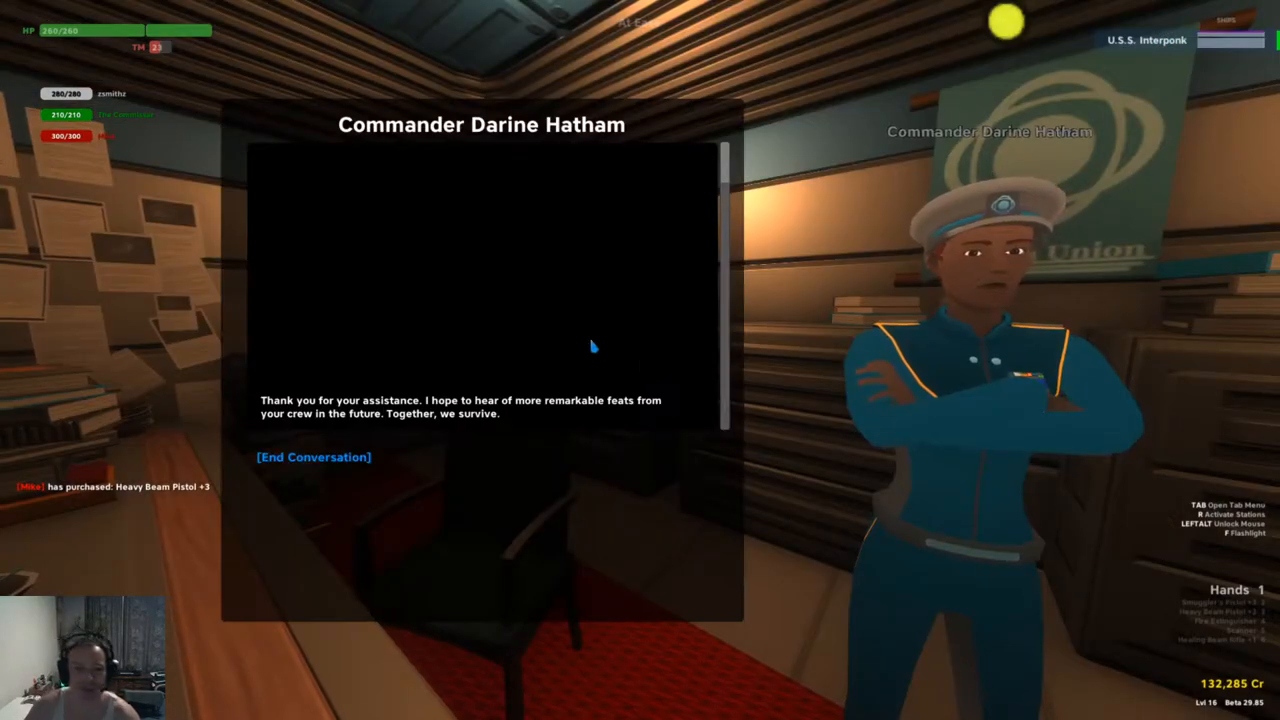
left_click(312, 456)
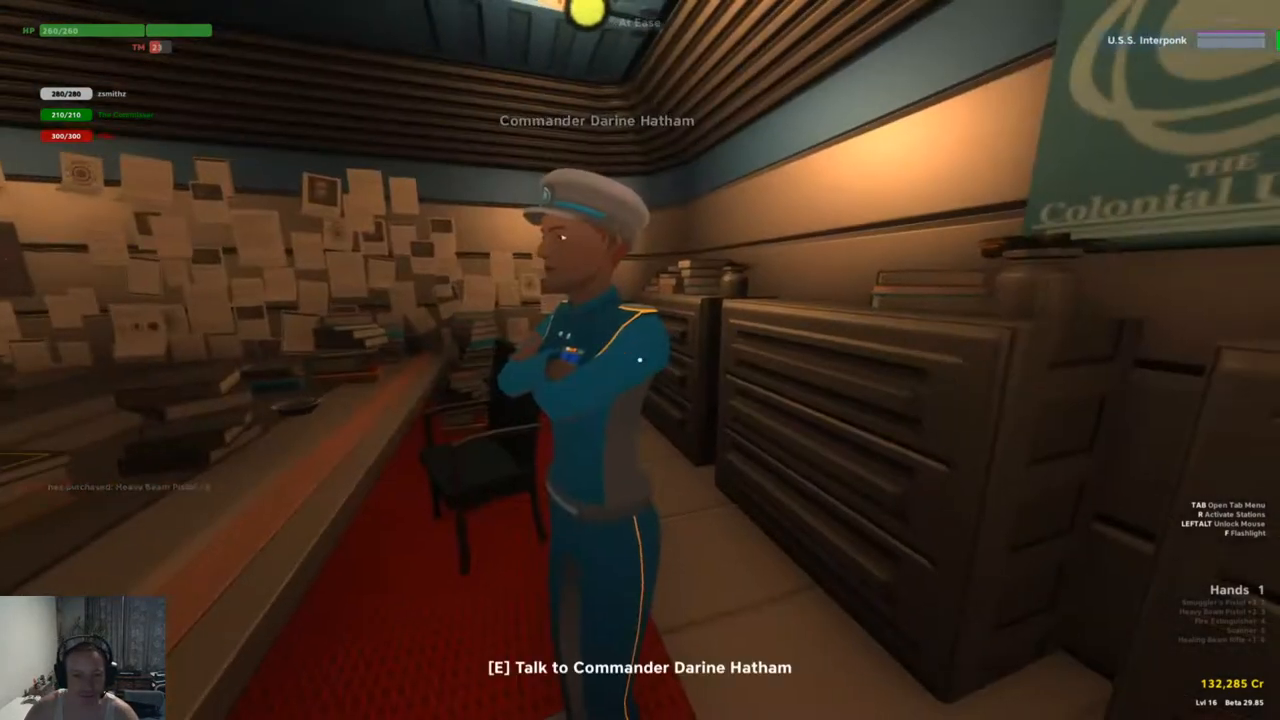
key("Tab")
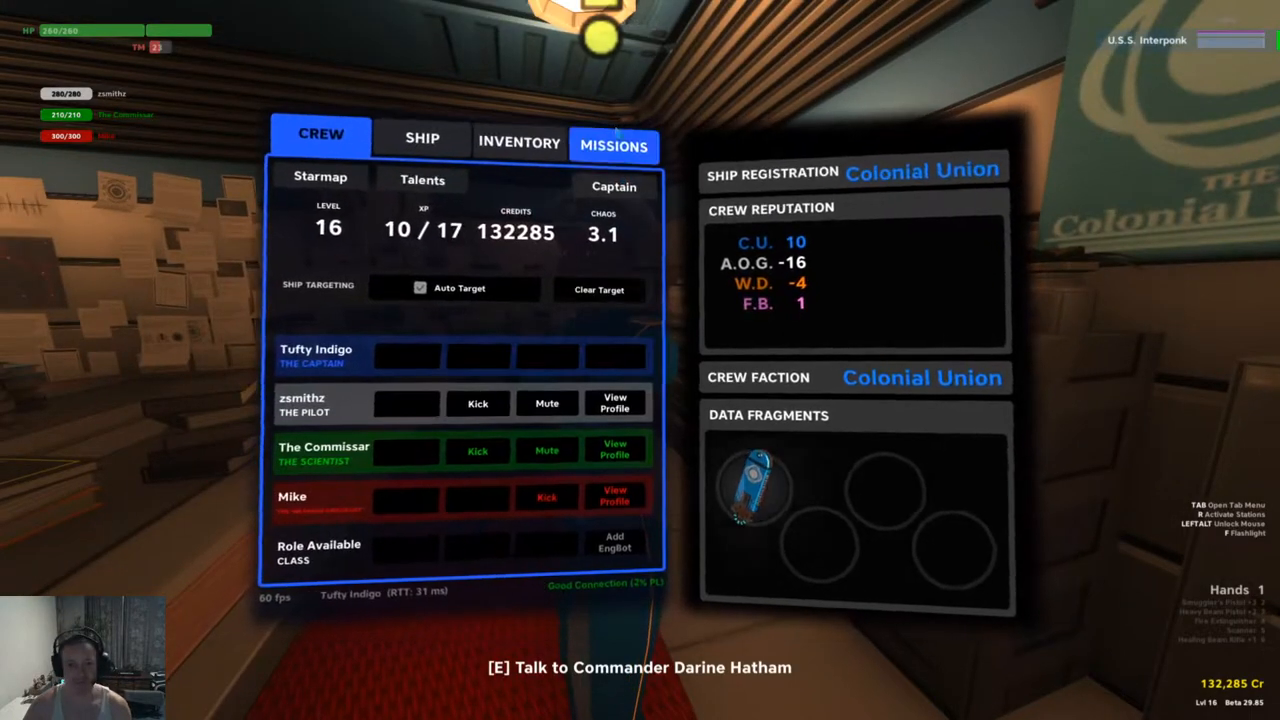
left_click(612, 142)
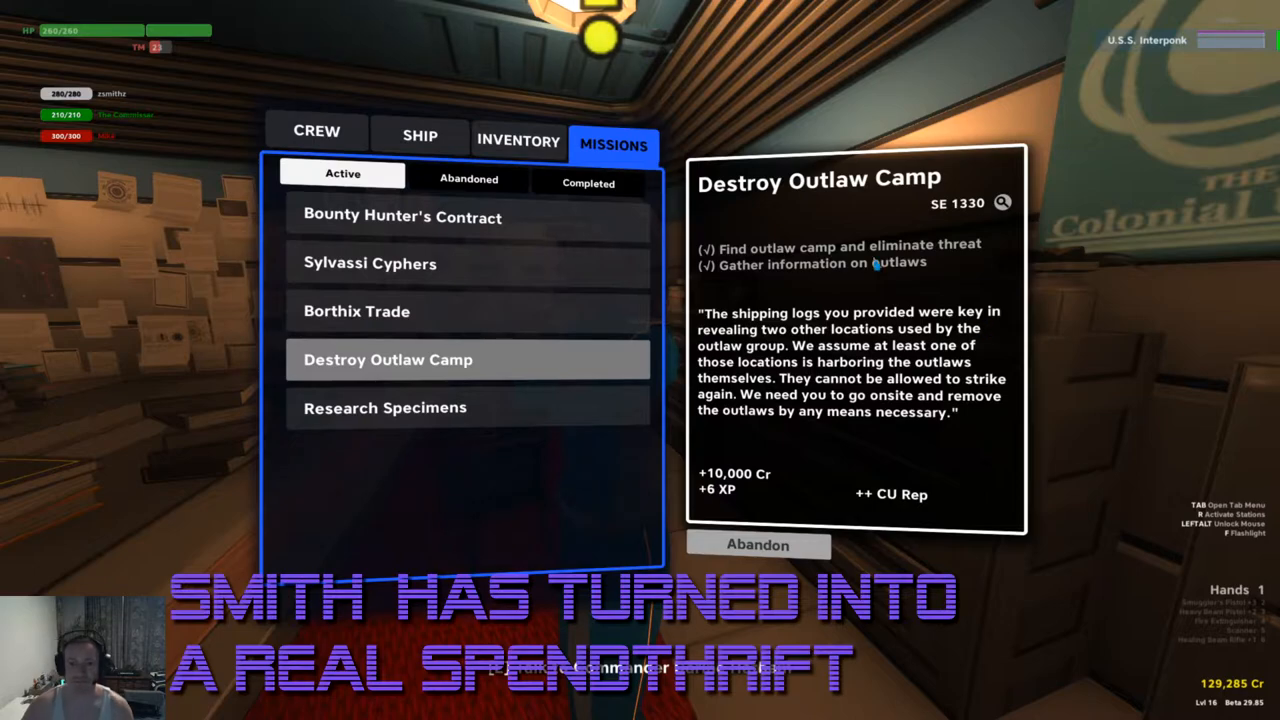
left_click(518, 140)
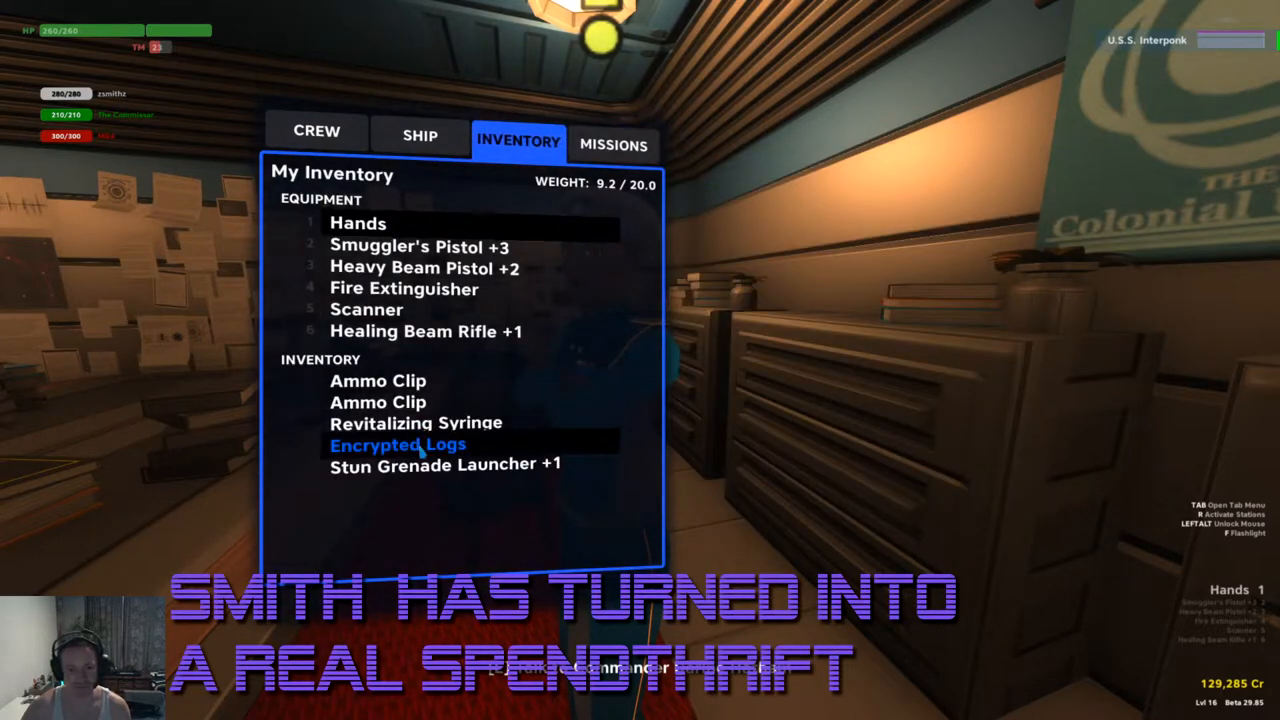
left_click(396, 444)
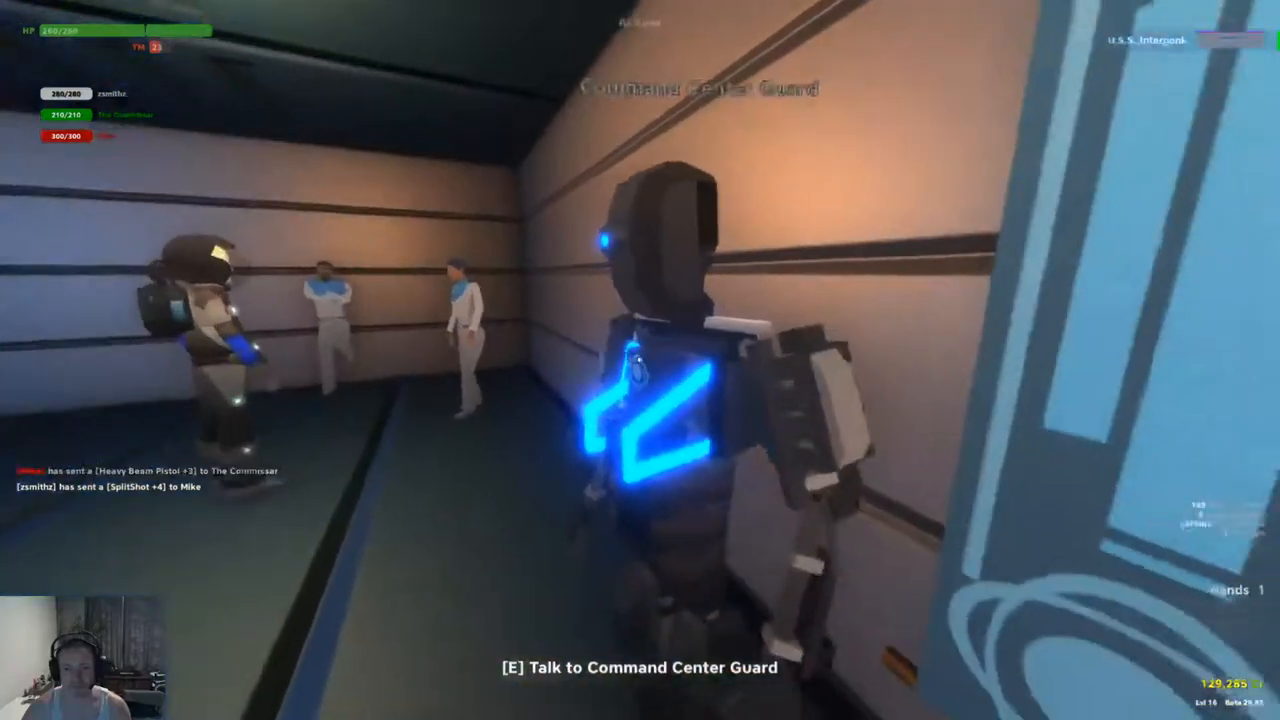
key("e")
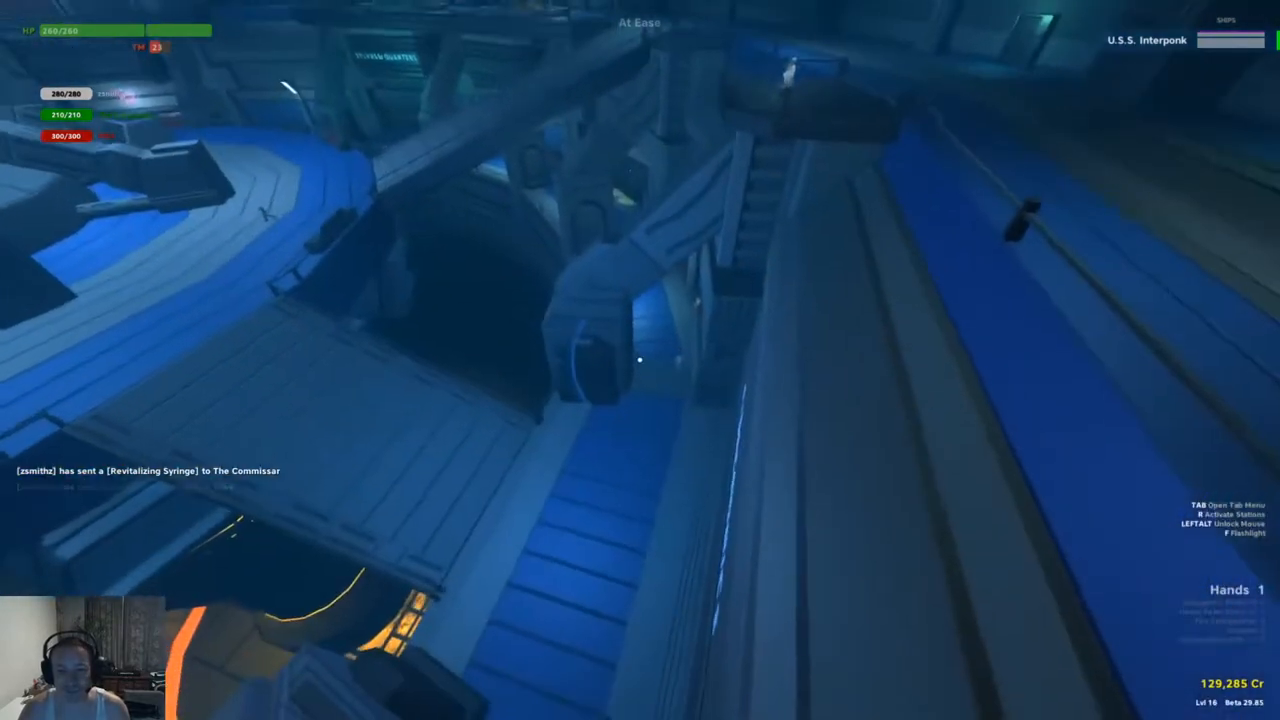
mouse_move(640, 360)
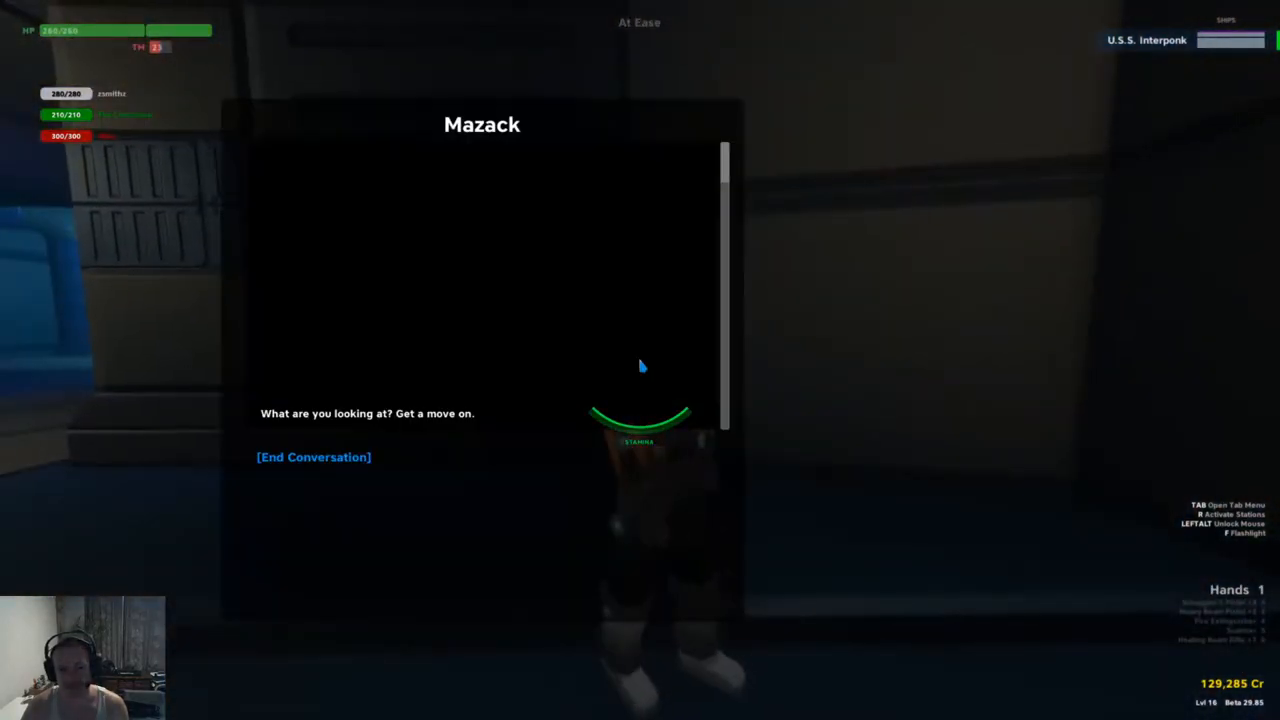
left_click(312, 456)
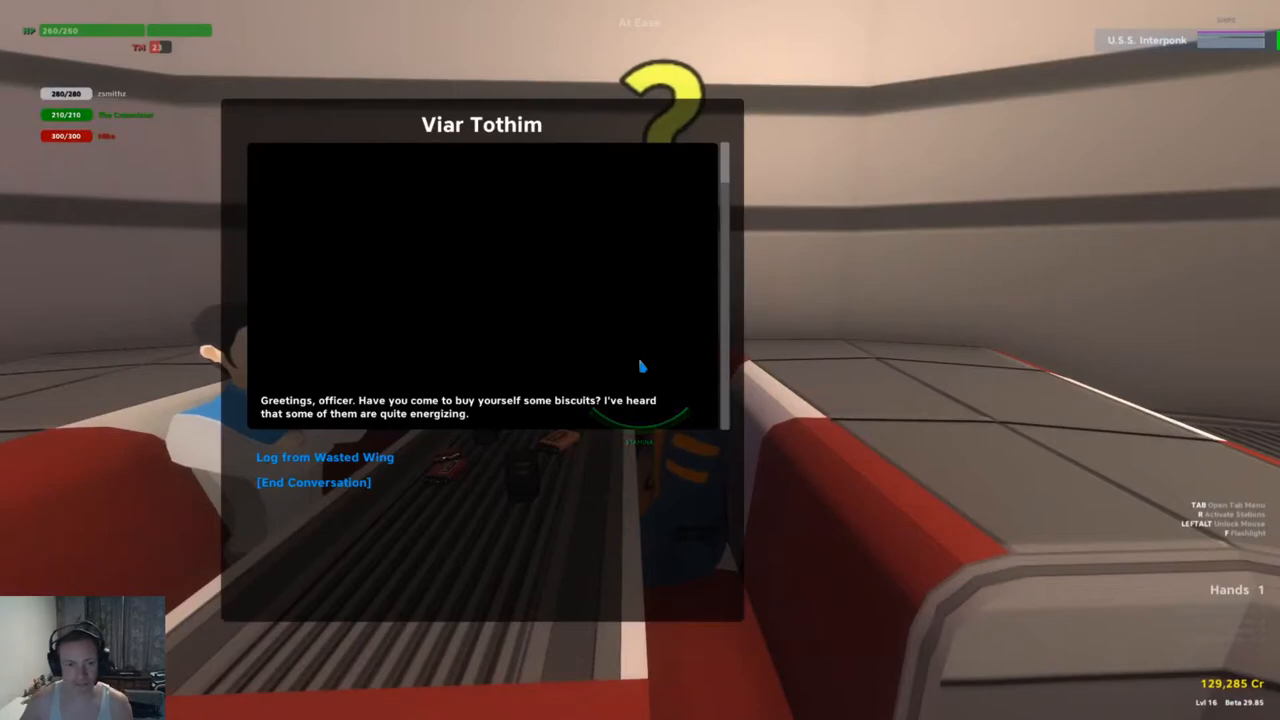
mouse_move(324, 456)
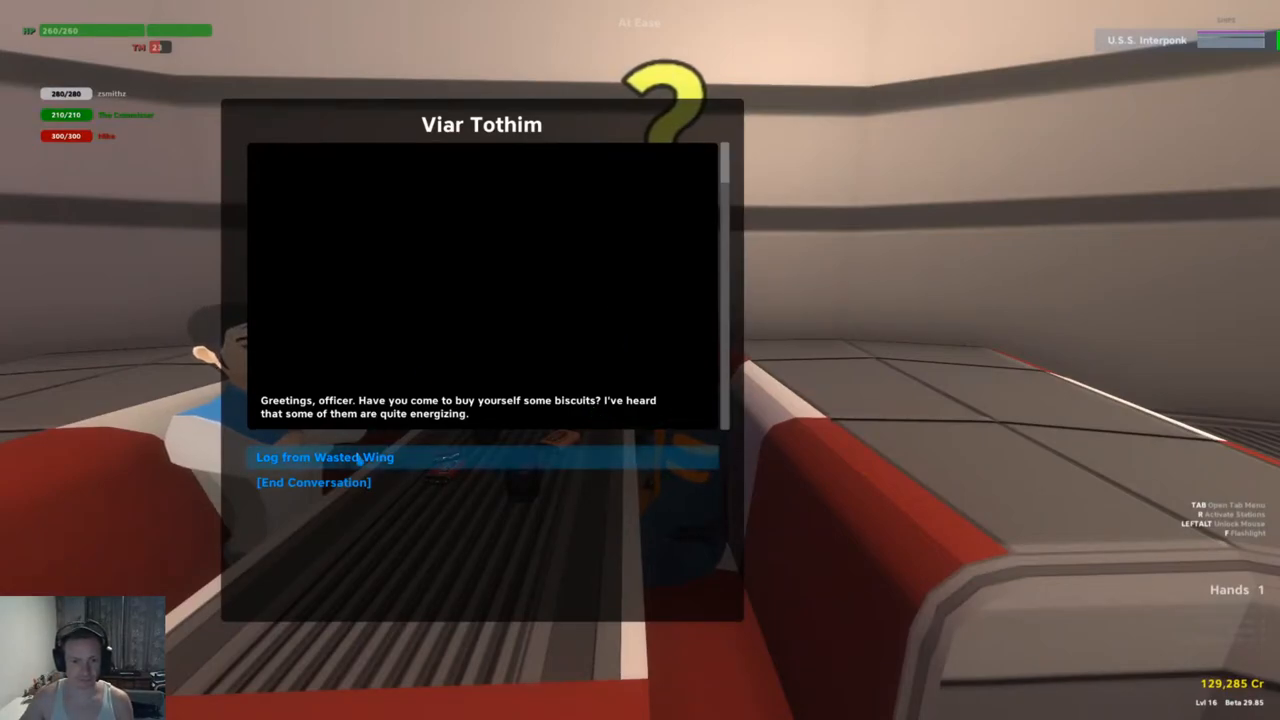
left_click(324, 456)
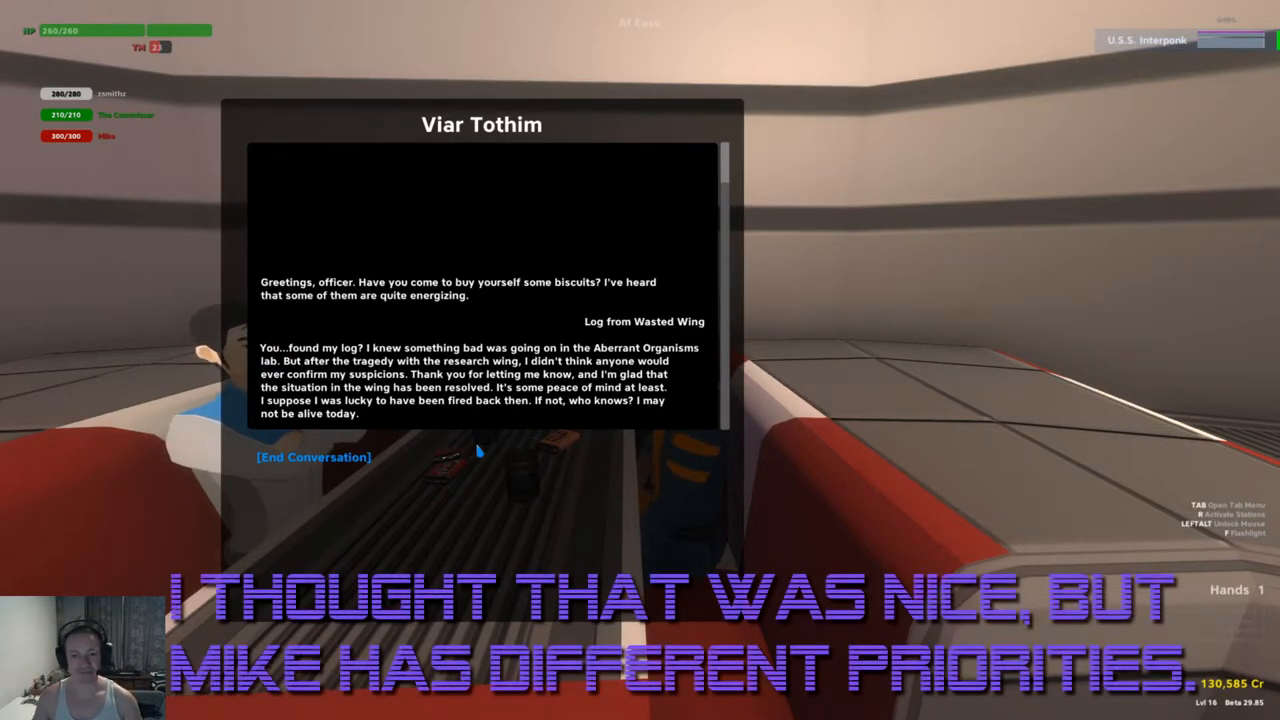
left_click(312, 456)
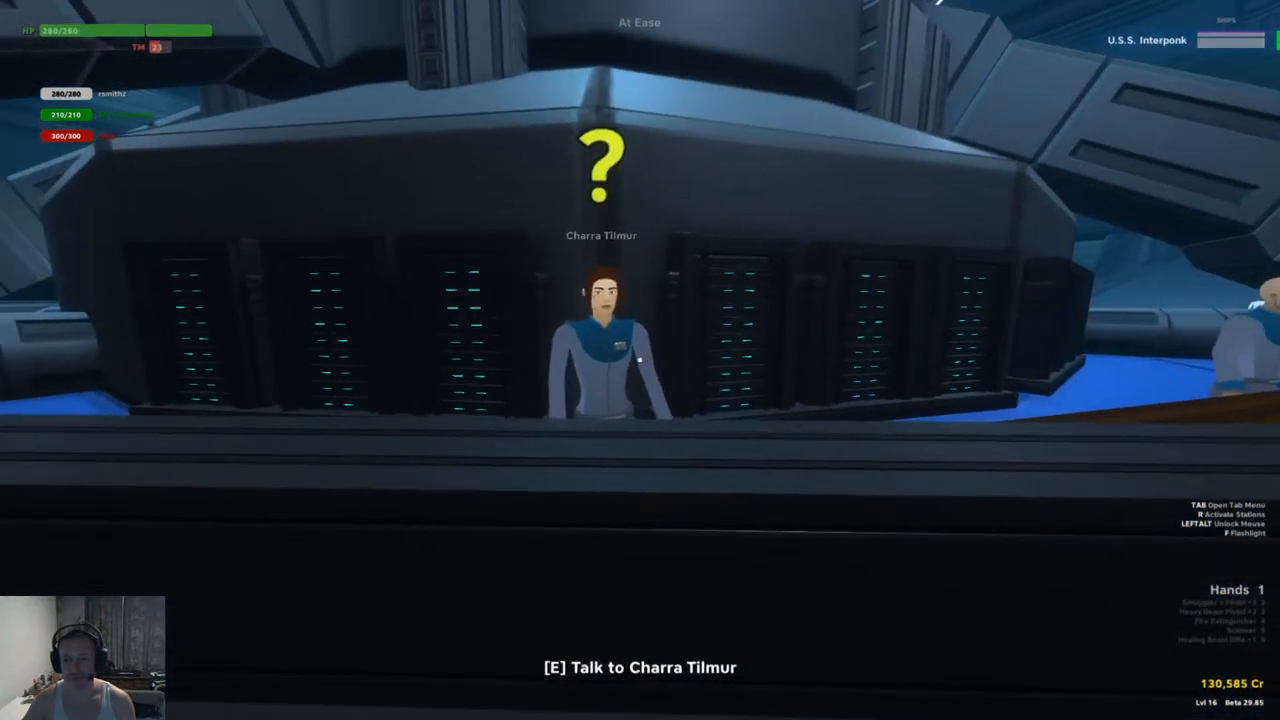
key("e")
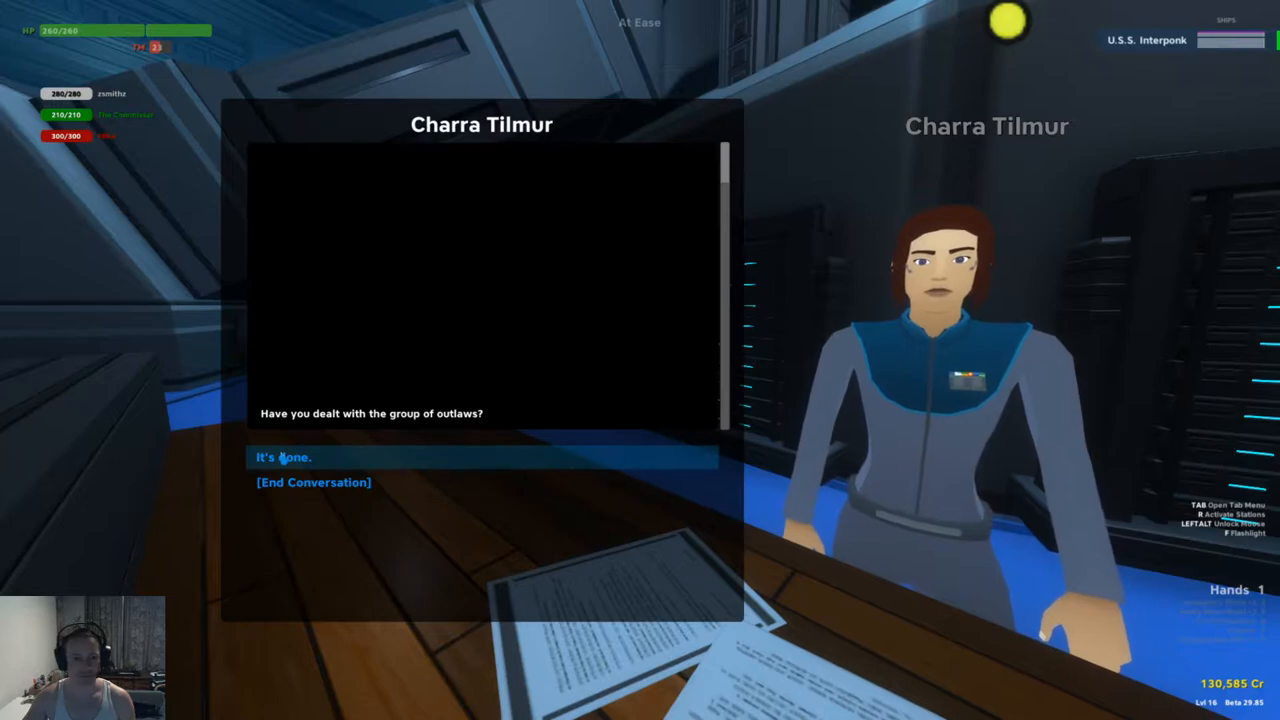
left_click(282, 456)
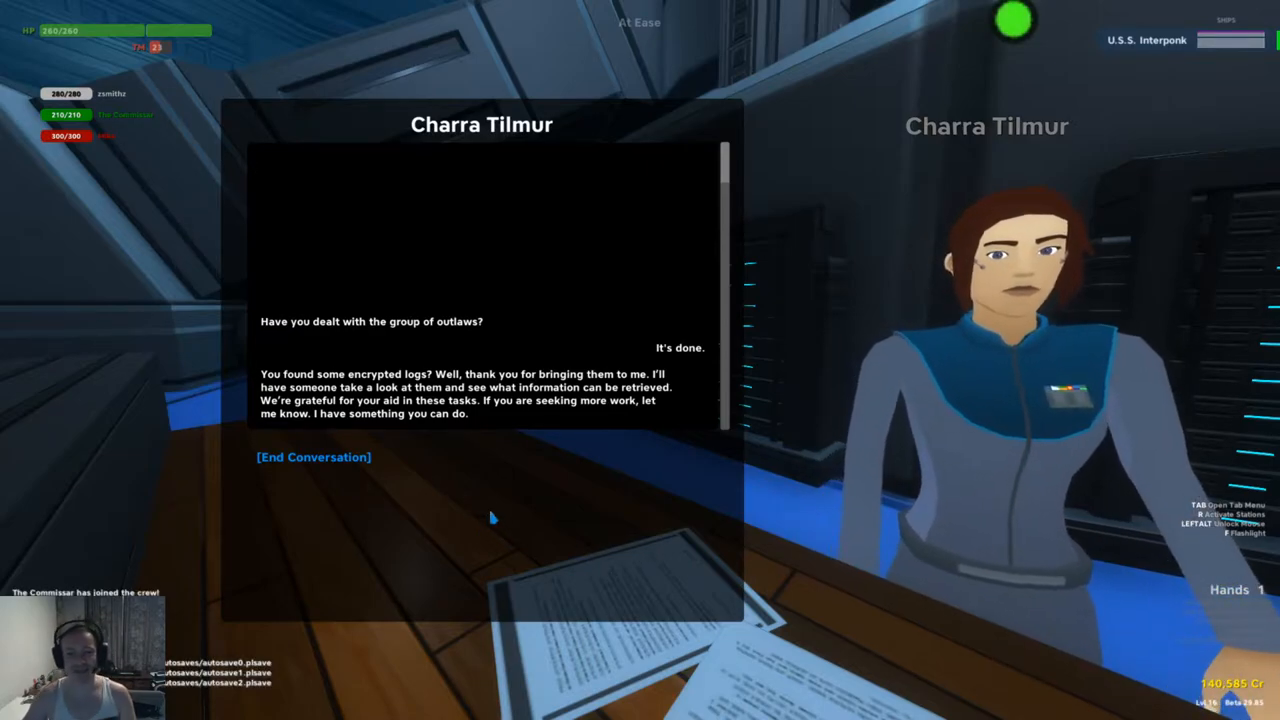
left_click(312, 456)
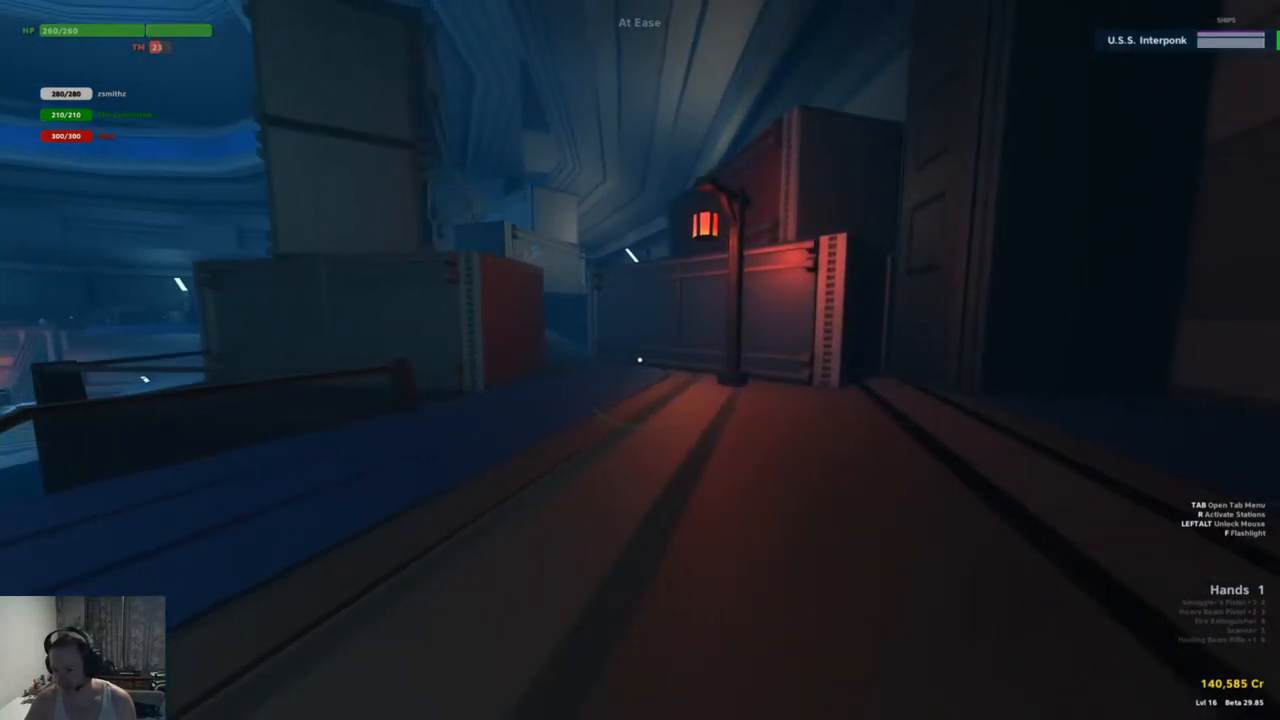
key("Tab")
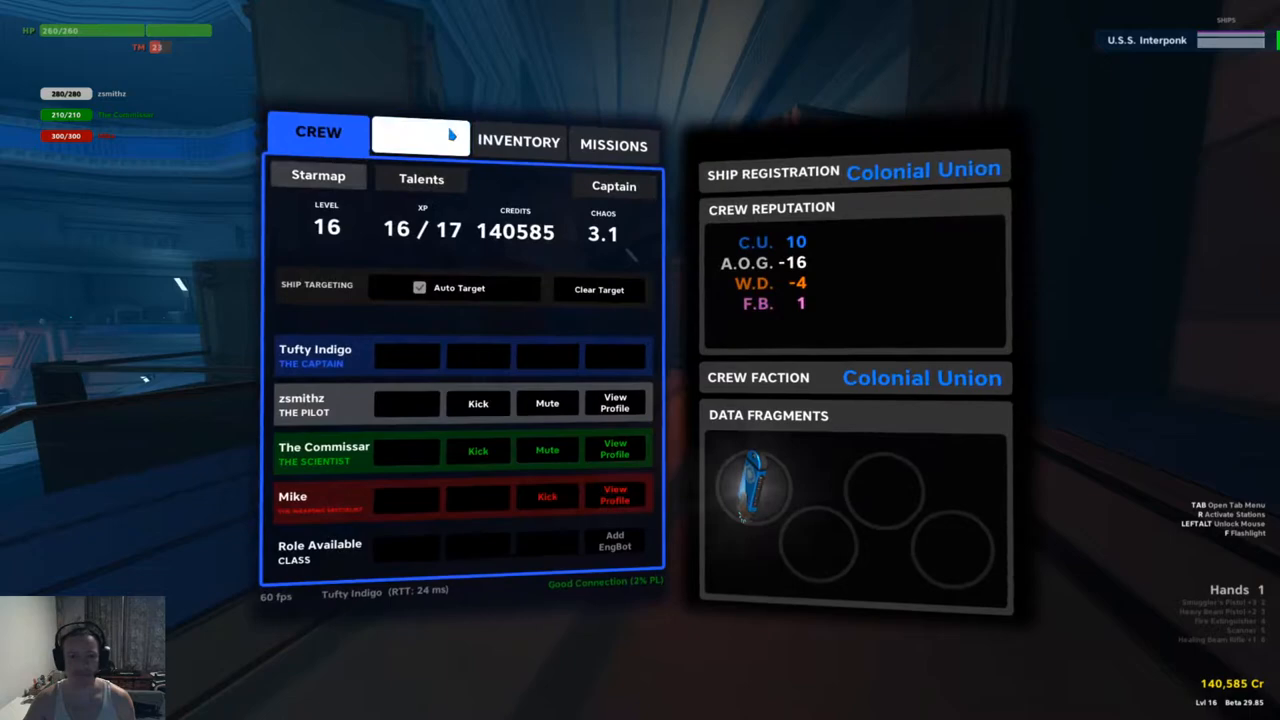
left_click(520, 140)
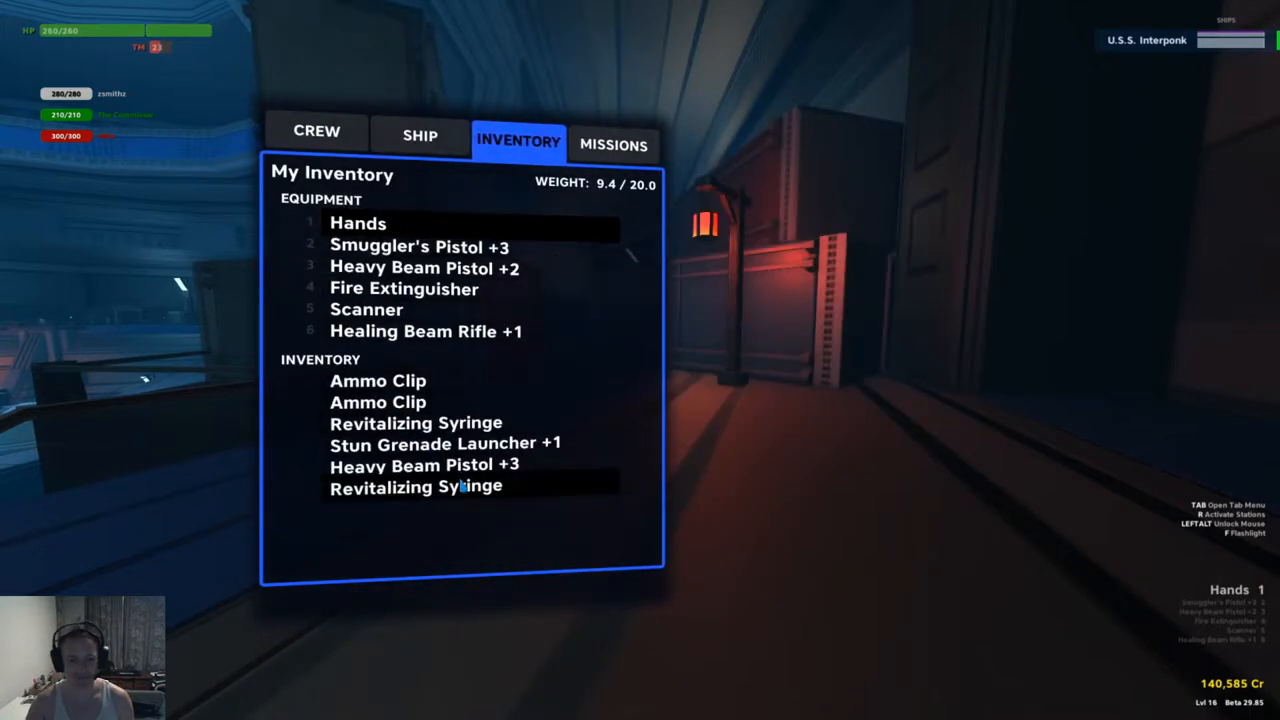
mouse_move(556, 374)
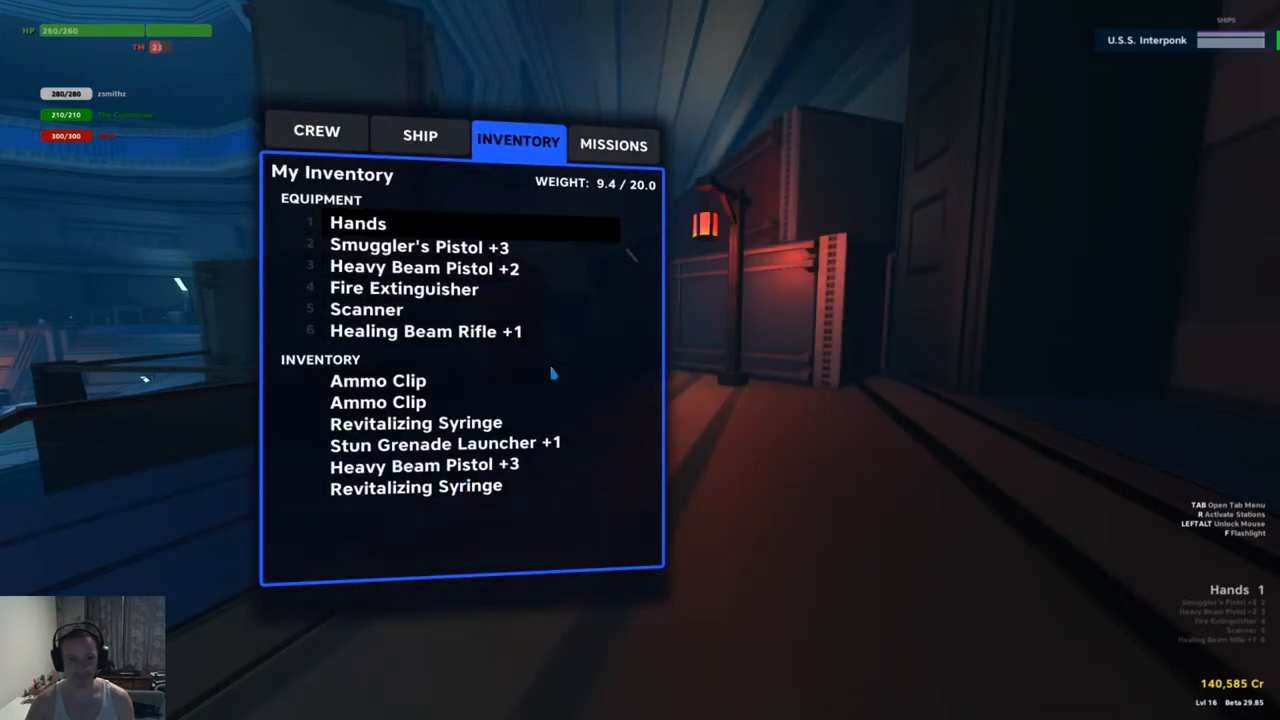
key("tab")
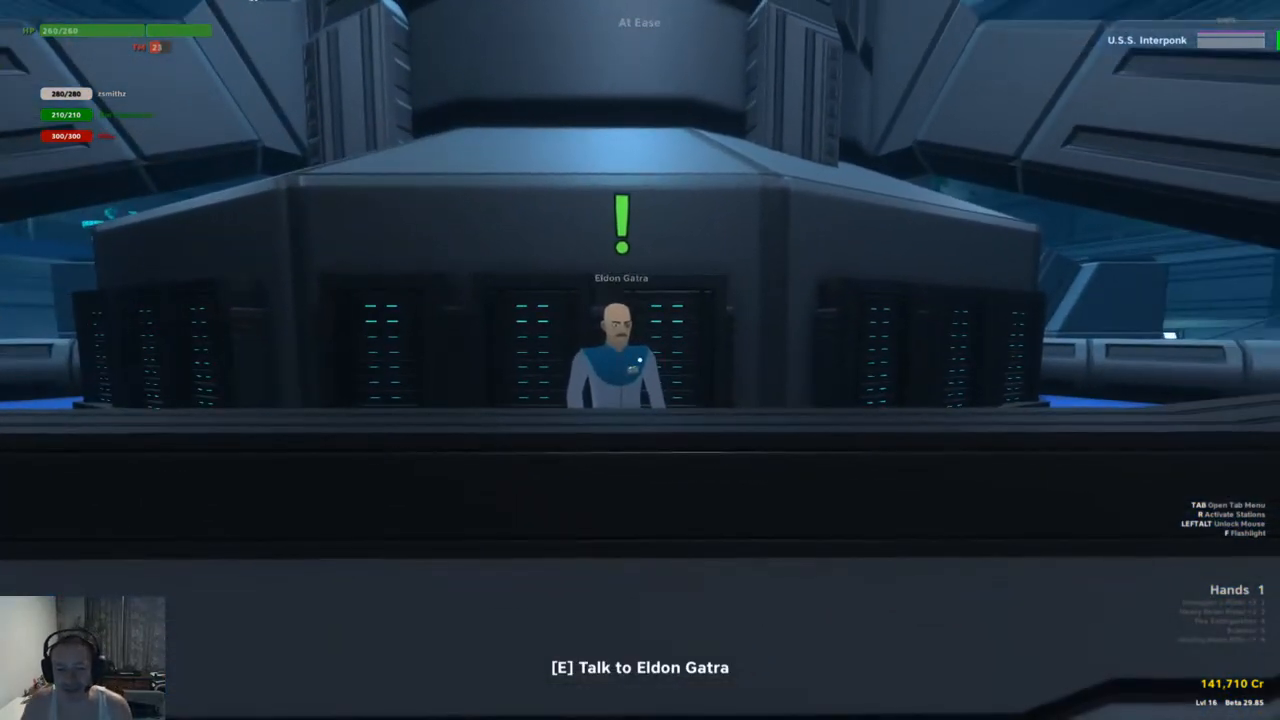
key("e")
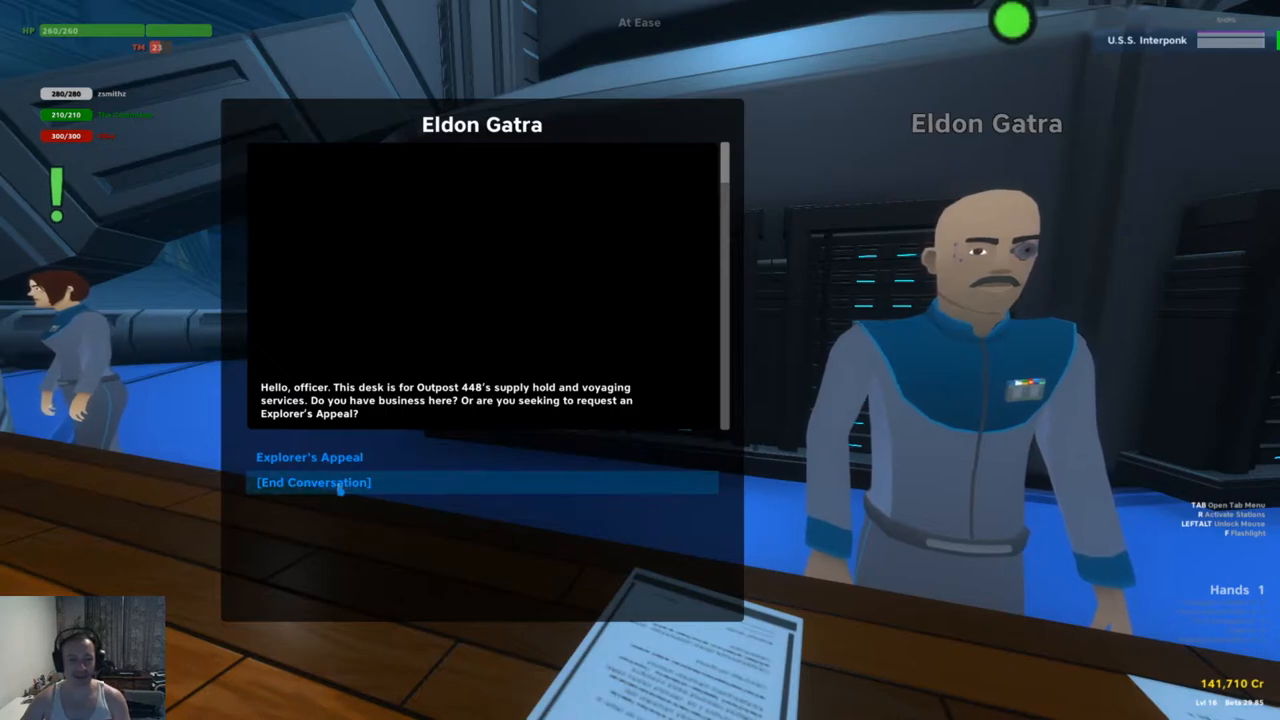
left_click(312, 482)
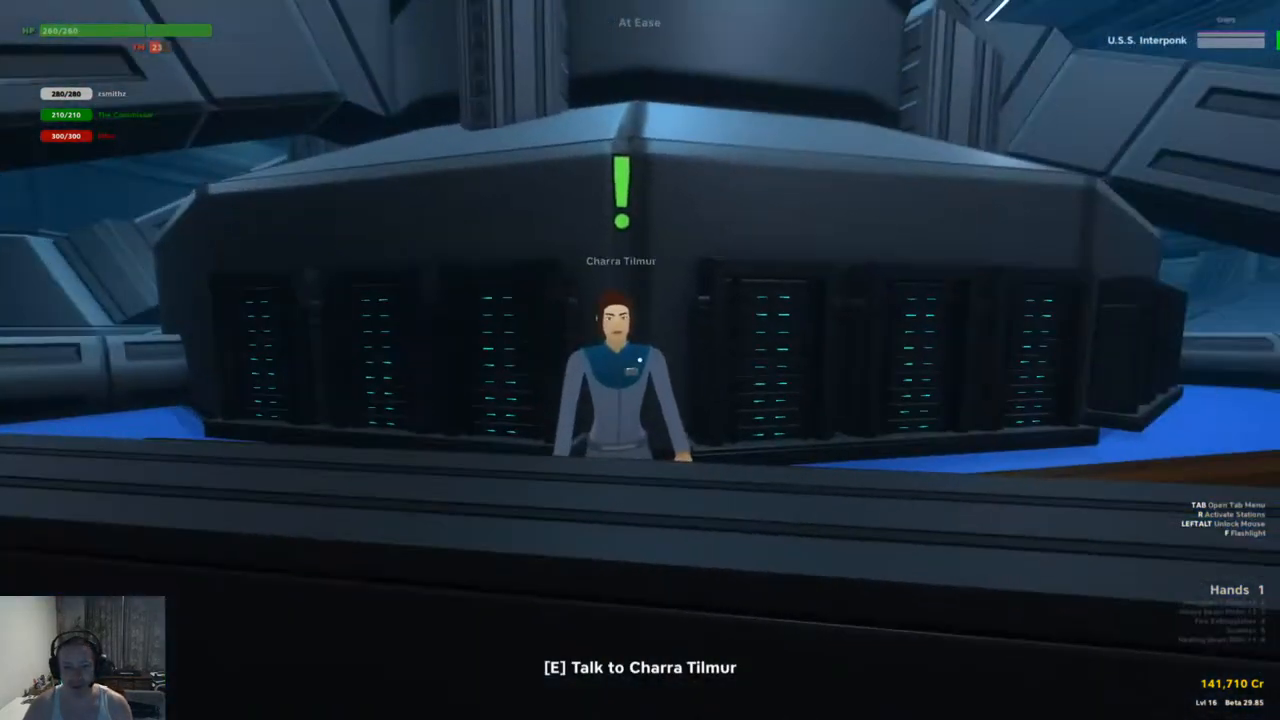
key("e")
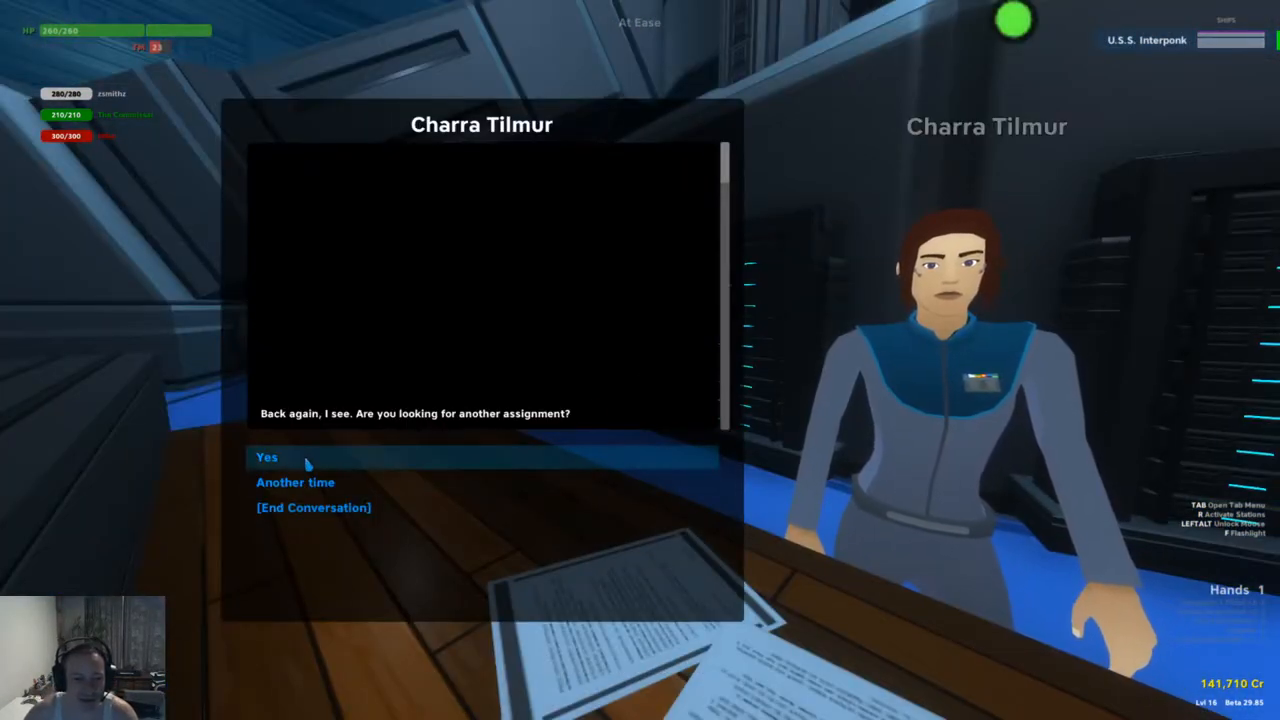
left_click(268, 456)
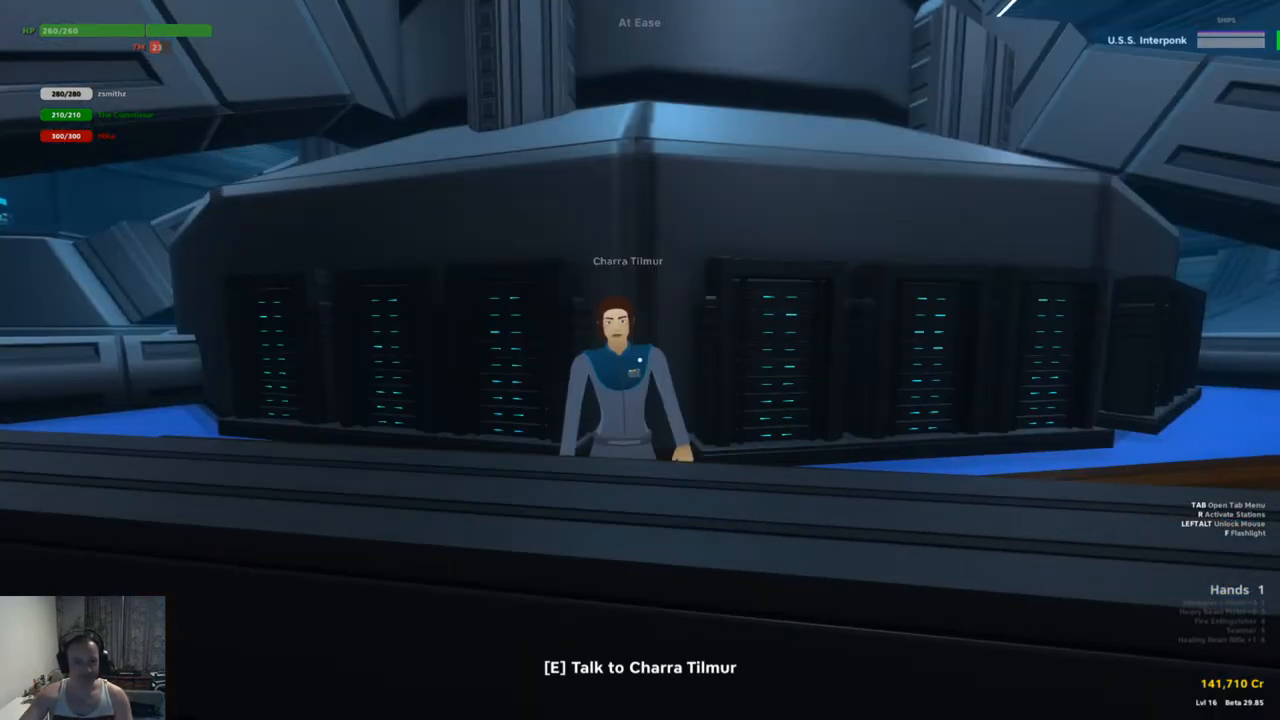
key("tab")
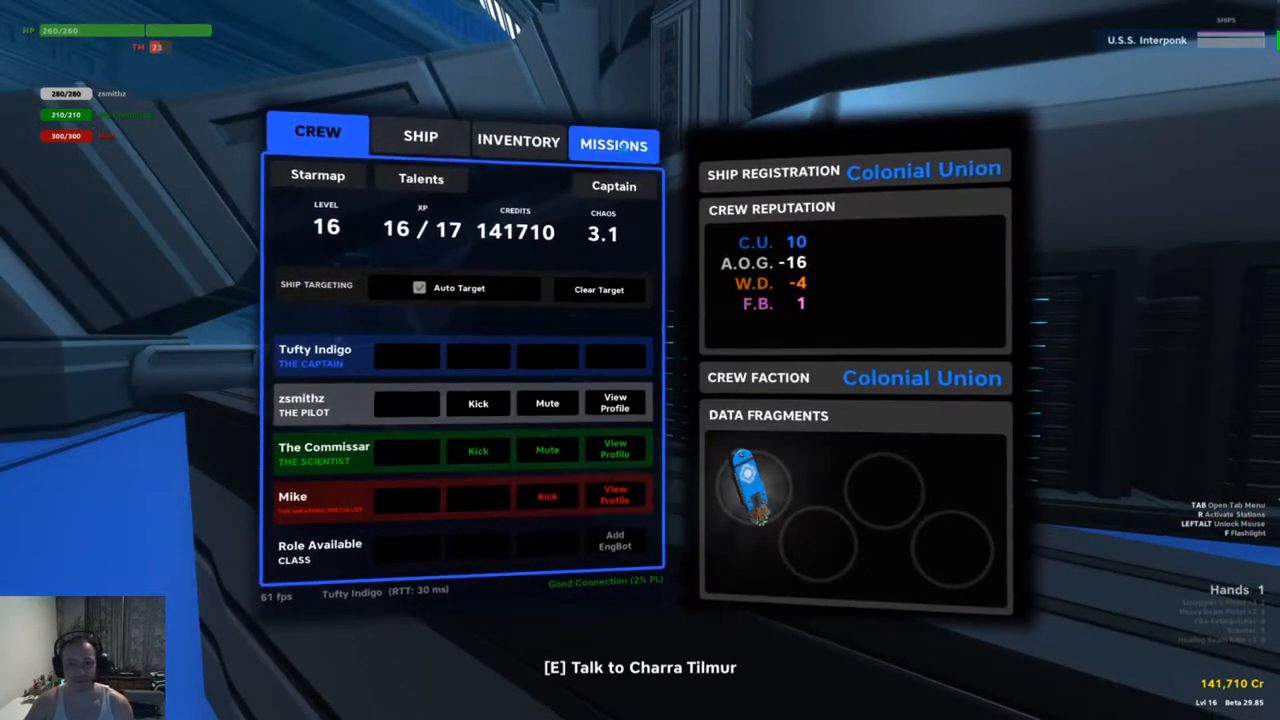
left_click(614, 144)
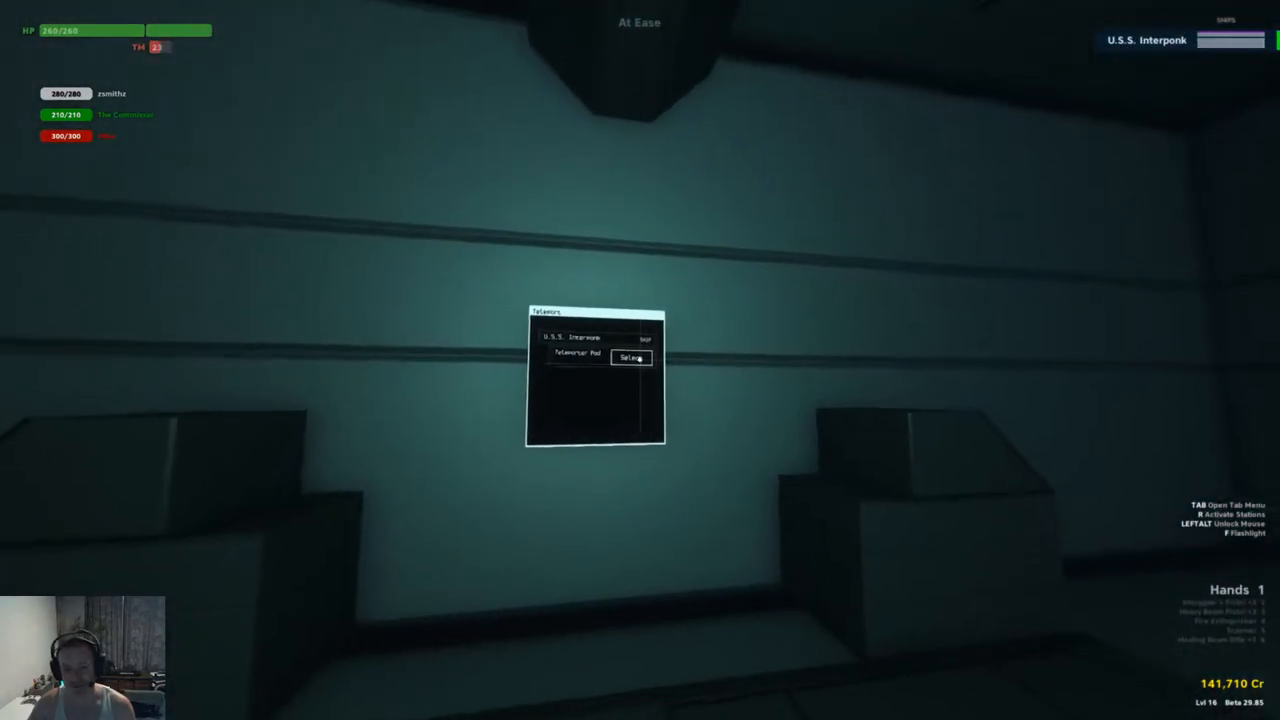
left_click(632, 358)
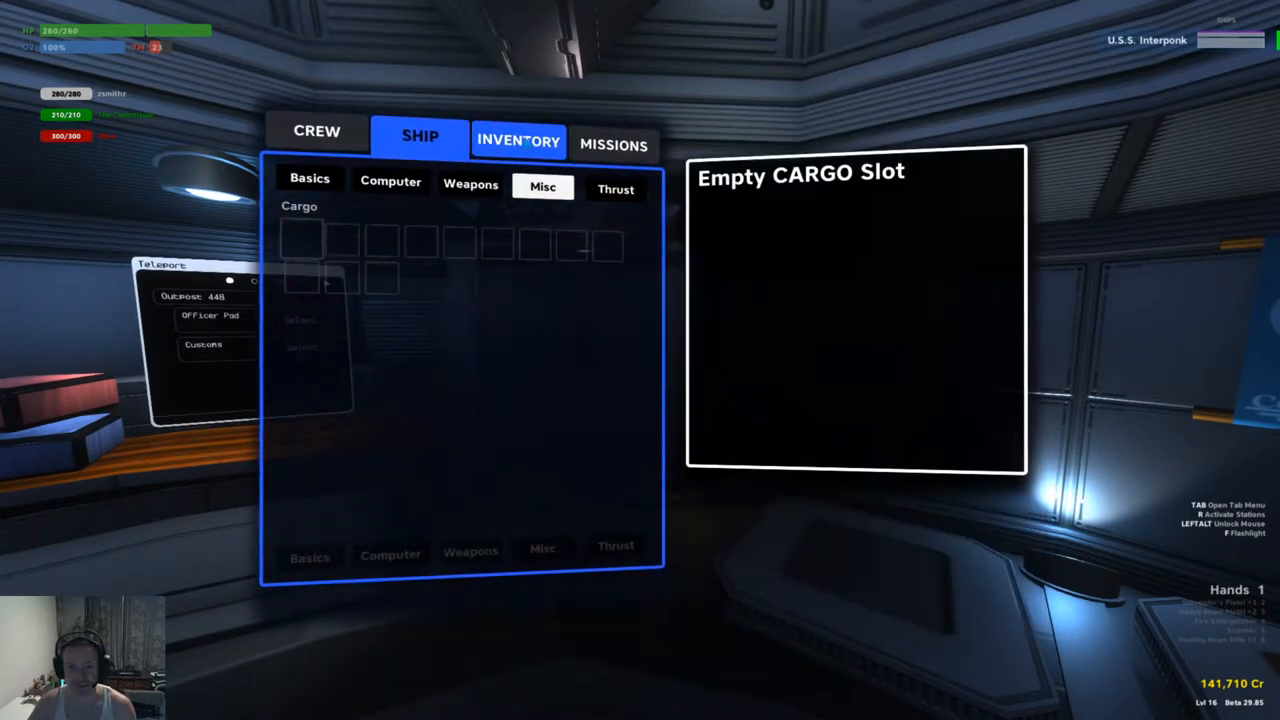
left_click(518, 140)
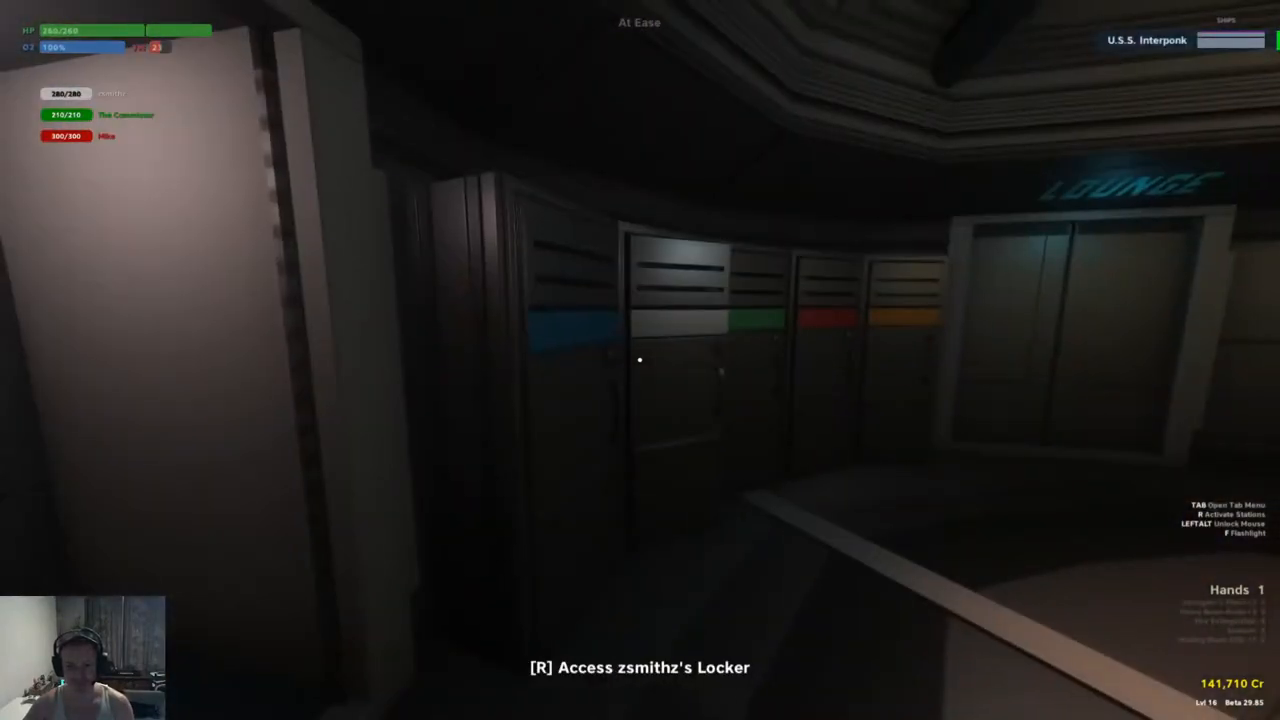
key("r")
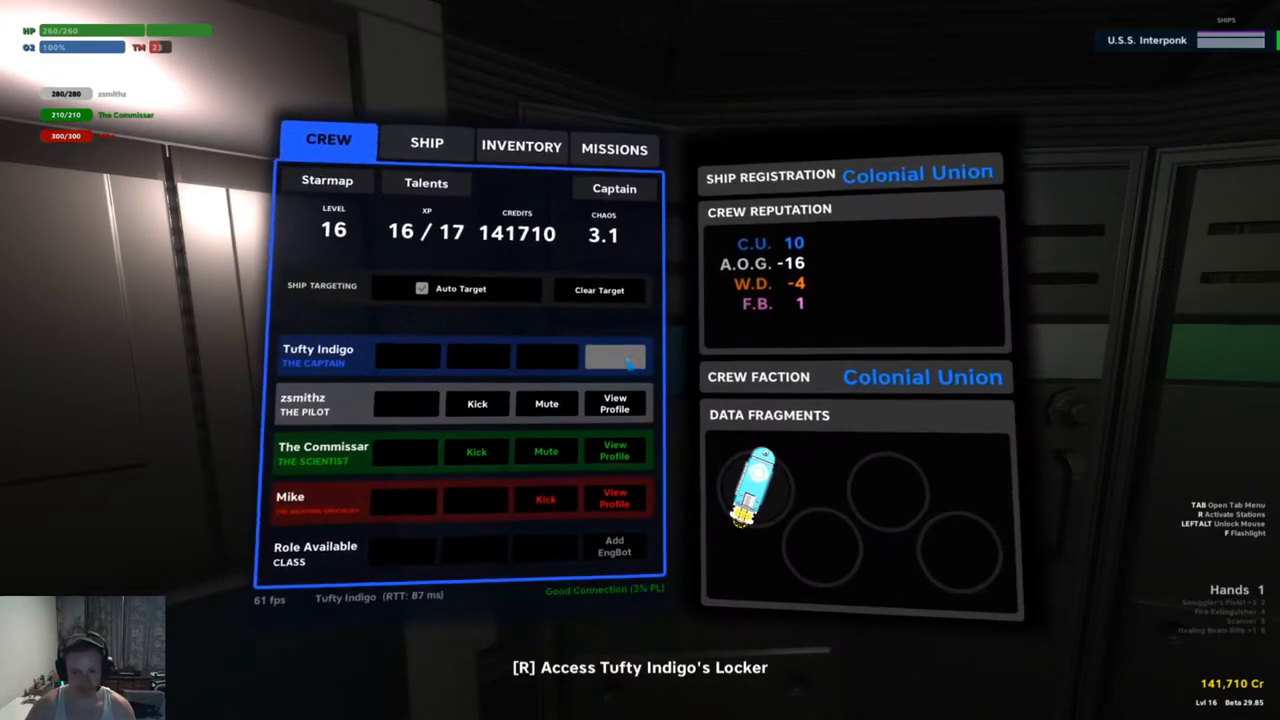
left_click(520, 146)
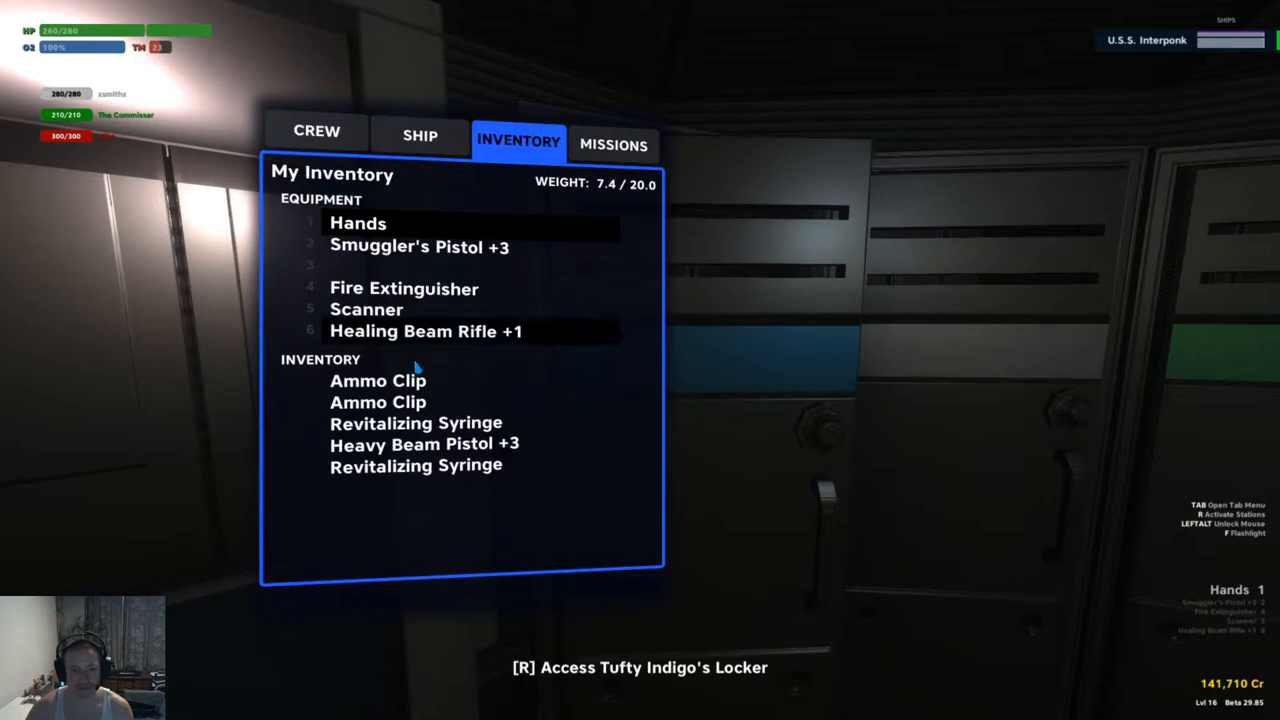
left_click(422, 444)
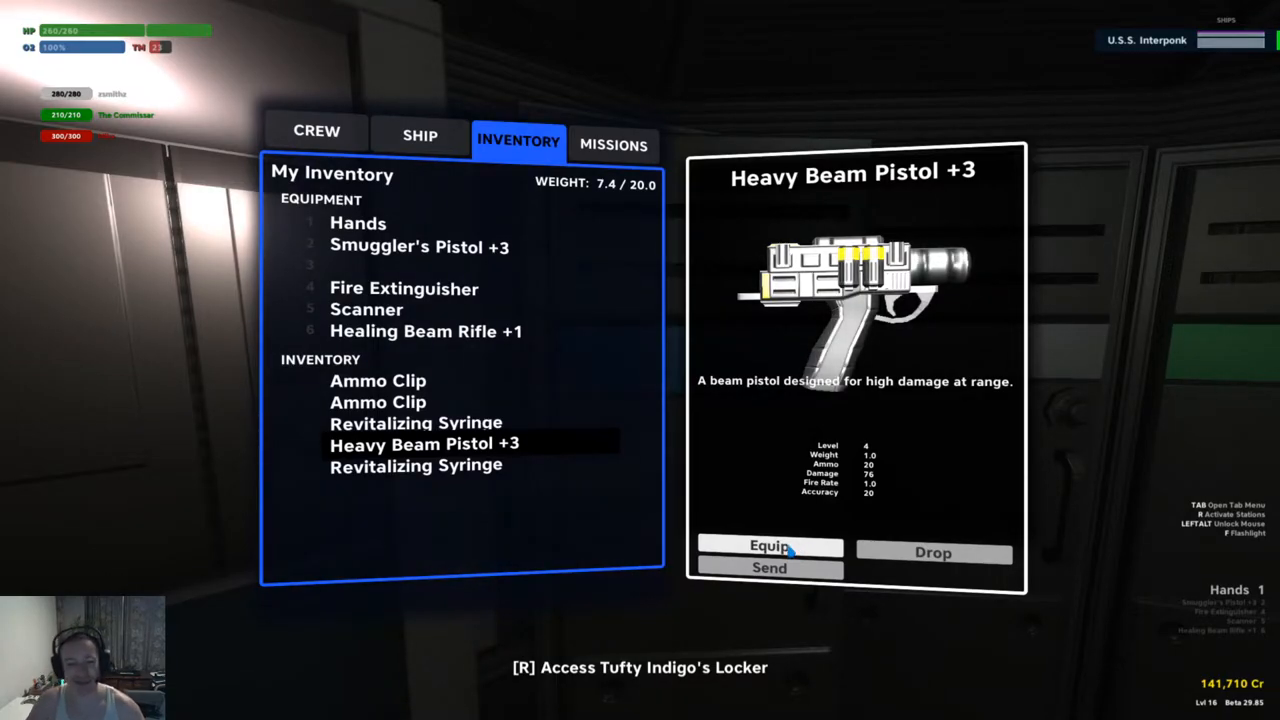
left_click(768, 546)
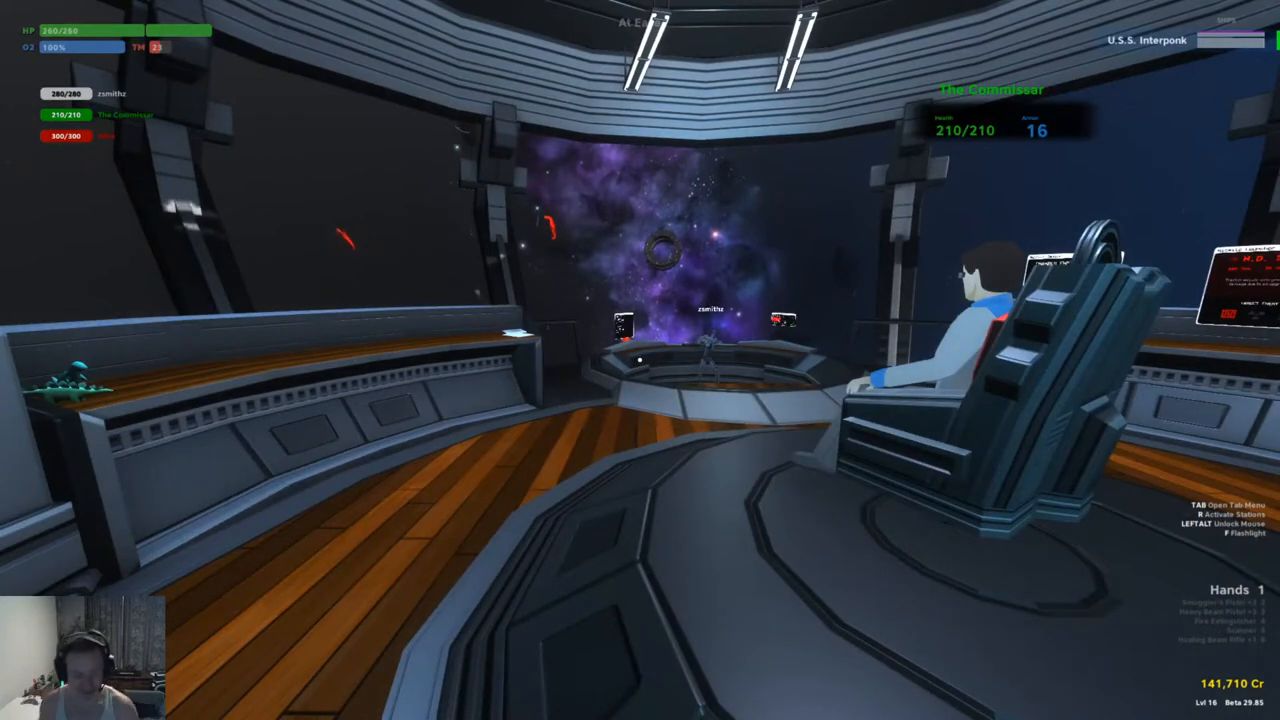
key("tab")
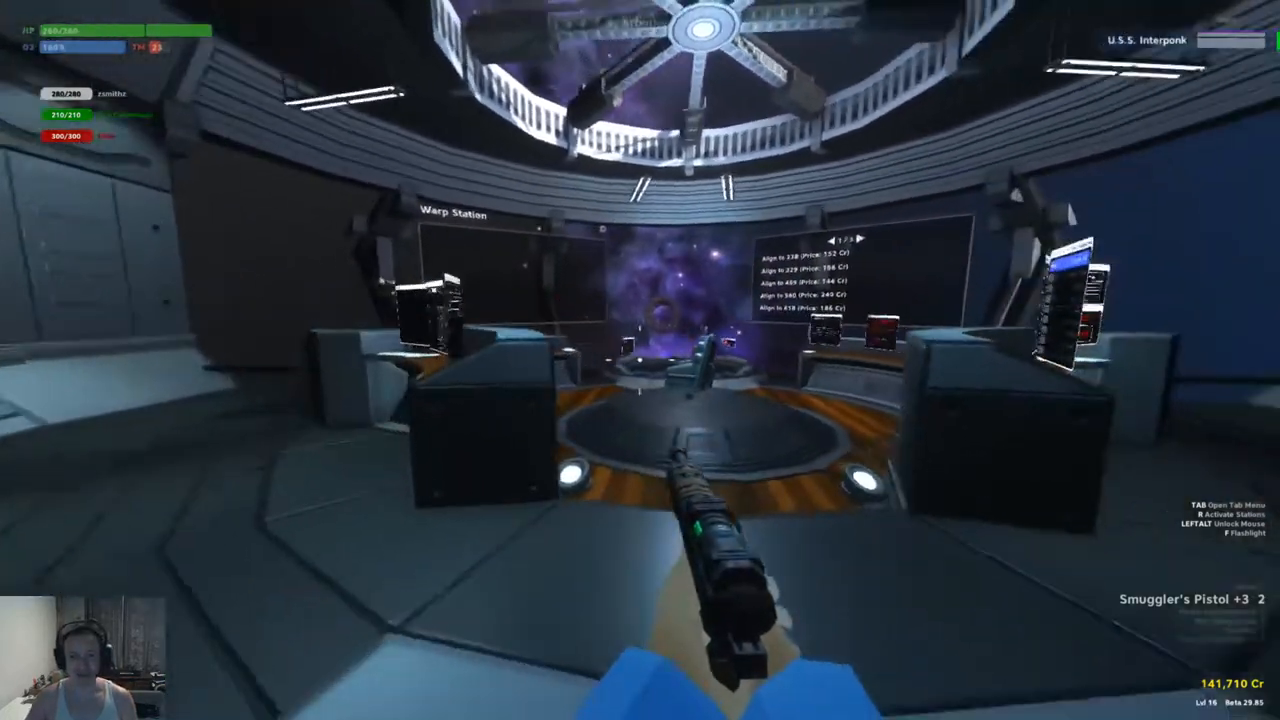
key("tab")
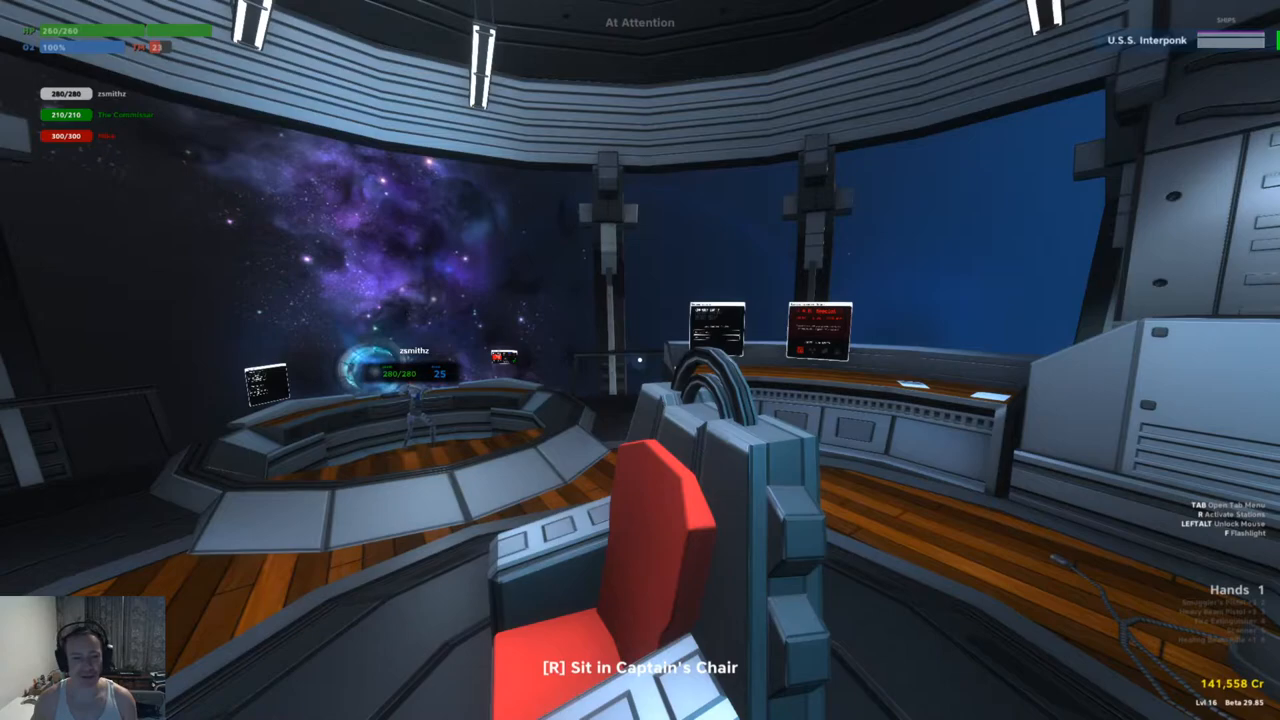
key("r")
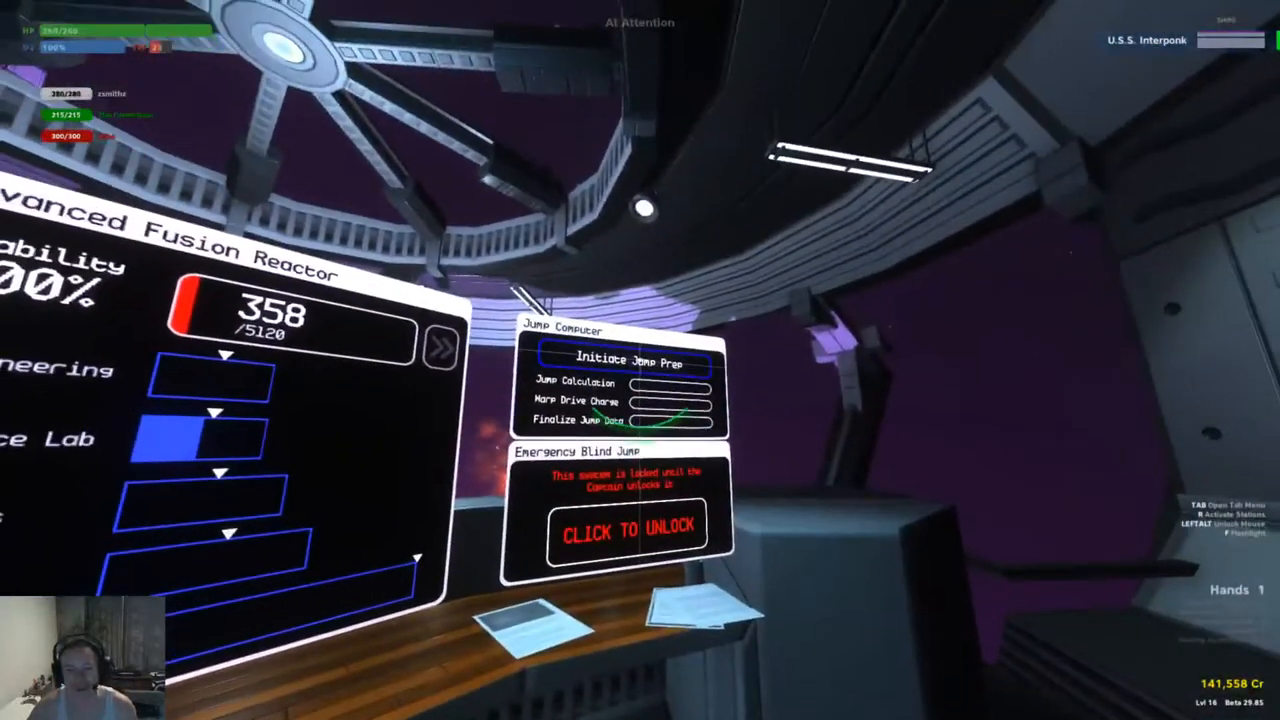
left_click(624, 360)
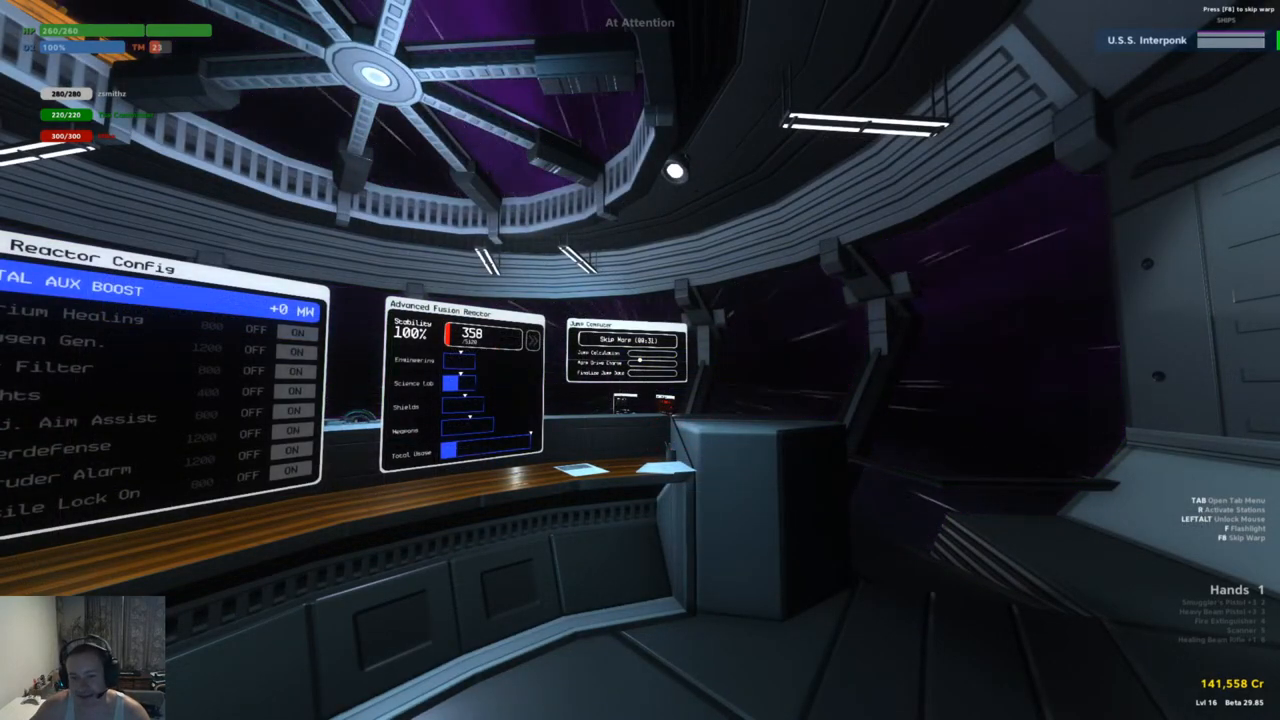
key("Tab")
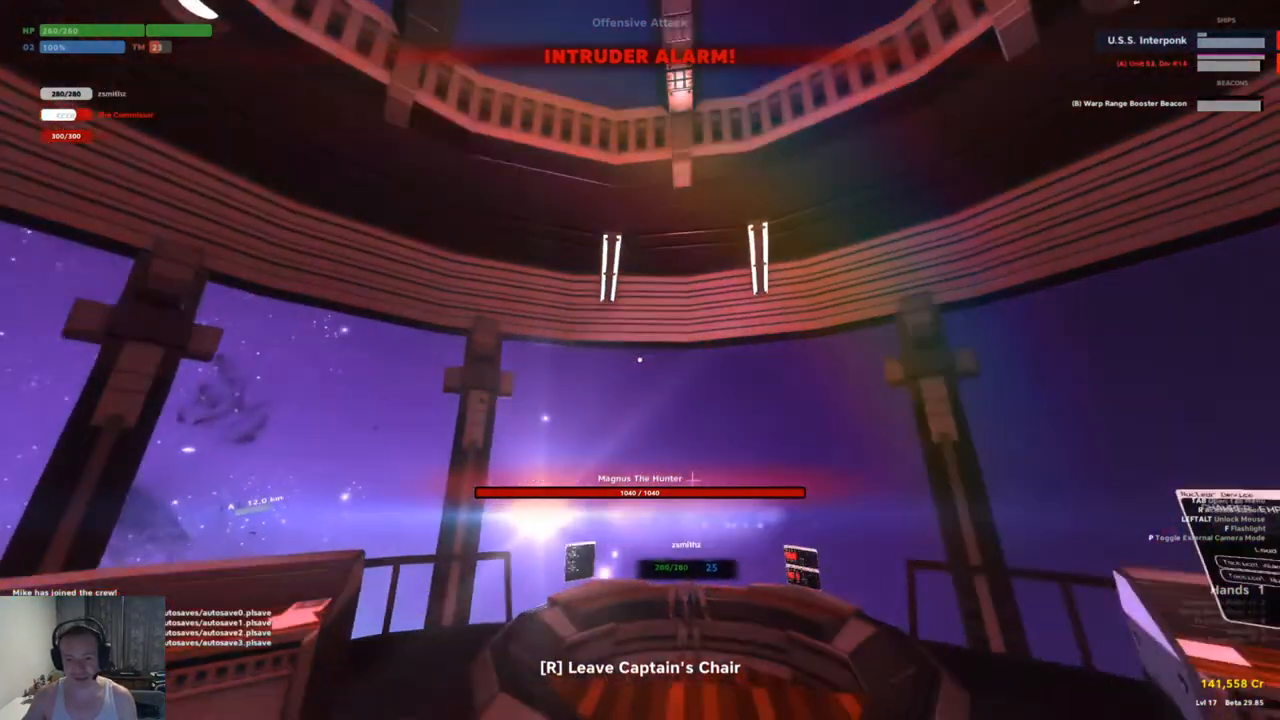
key("r")
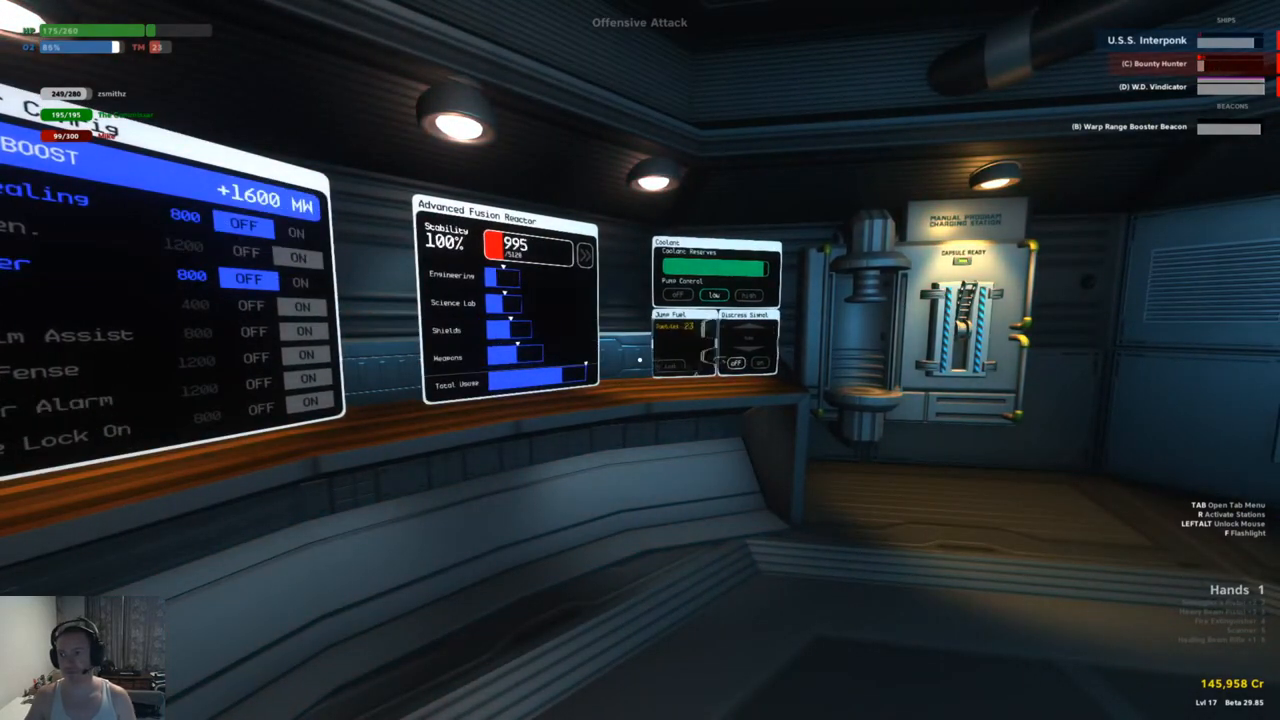
key("tab")
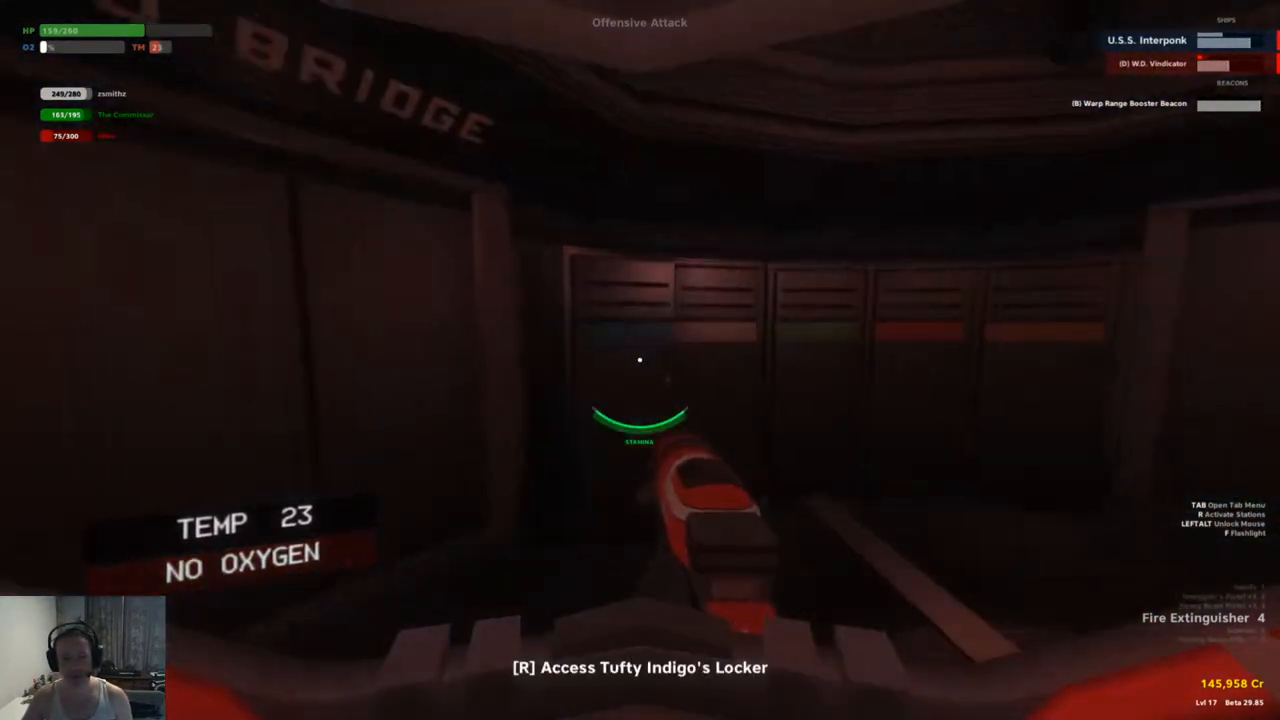
key("r")
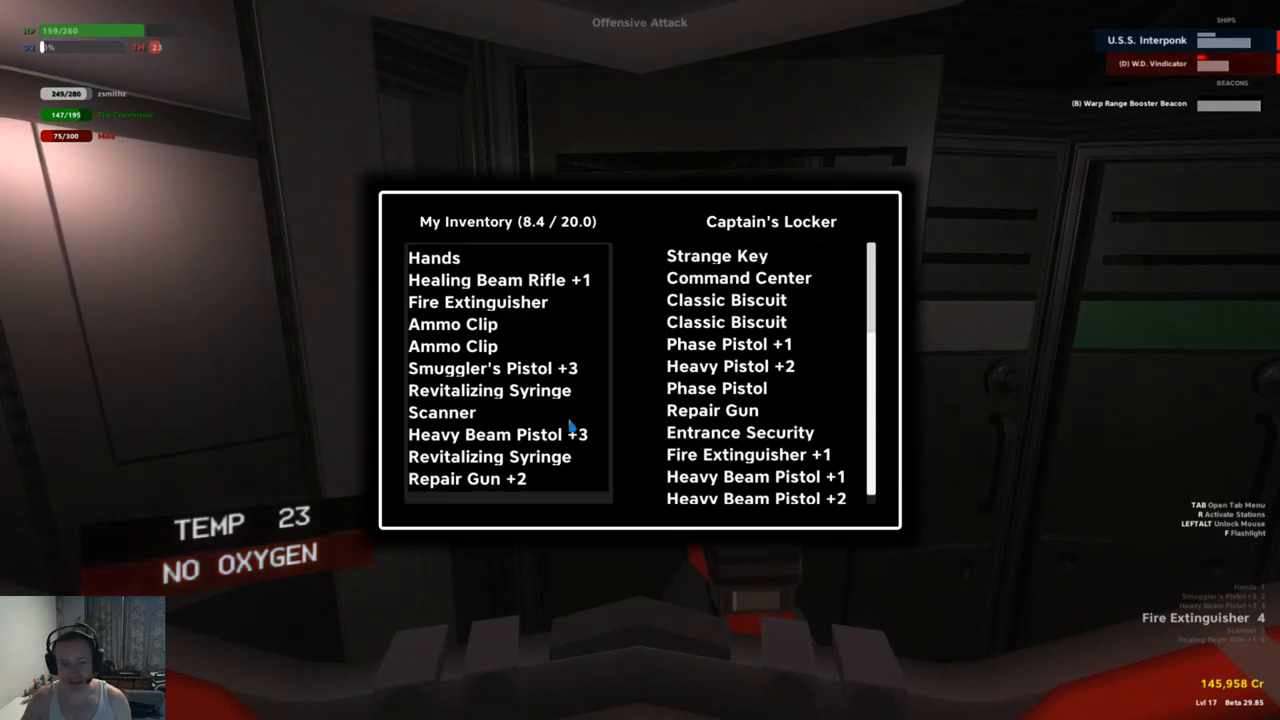
left_click(488, 390)
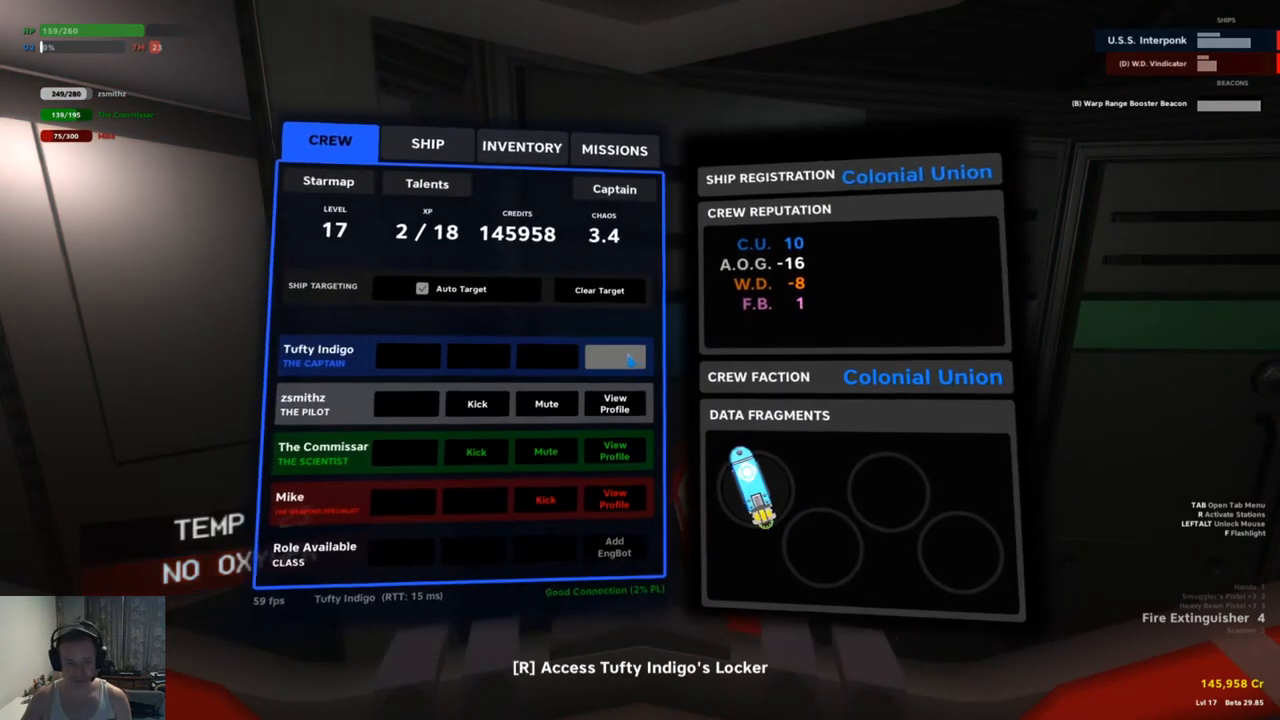
left_click(520, 148)
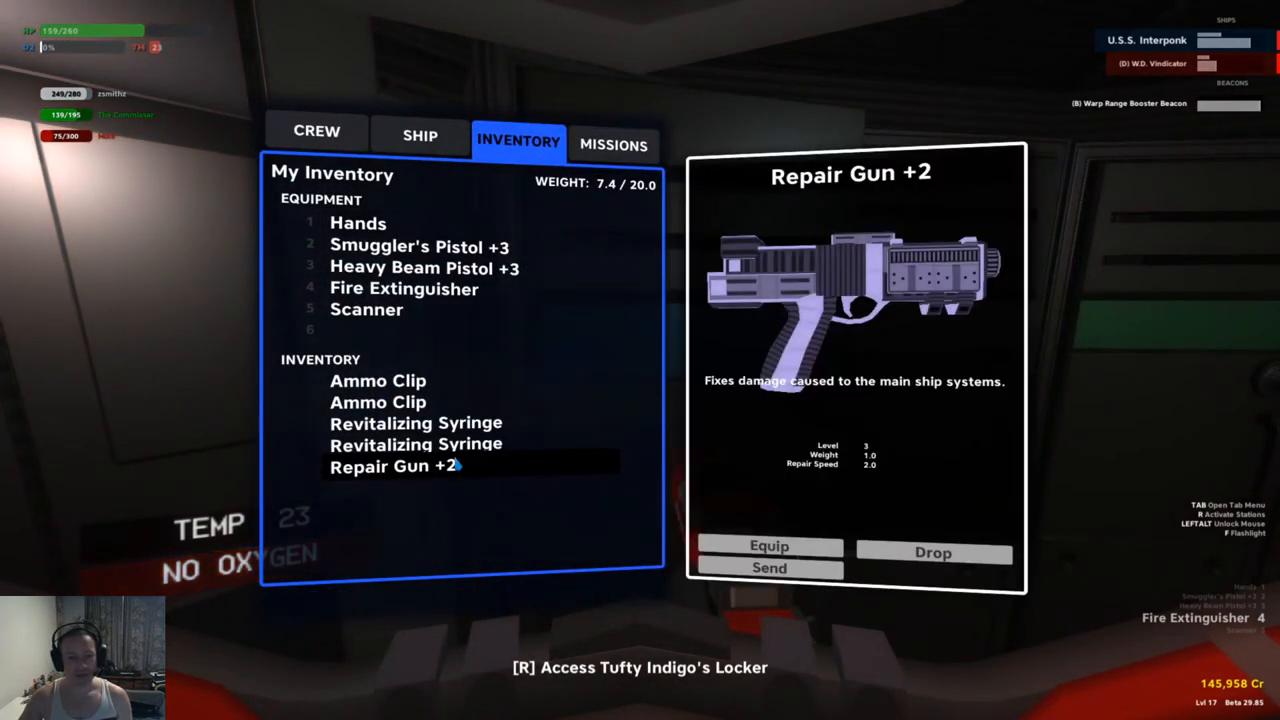
left_click(768, 546)
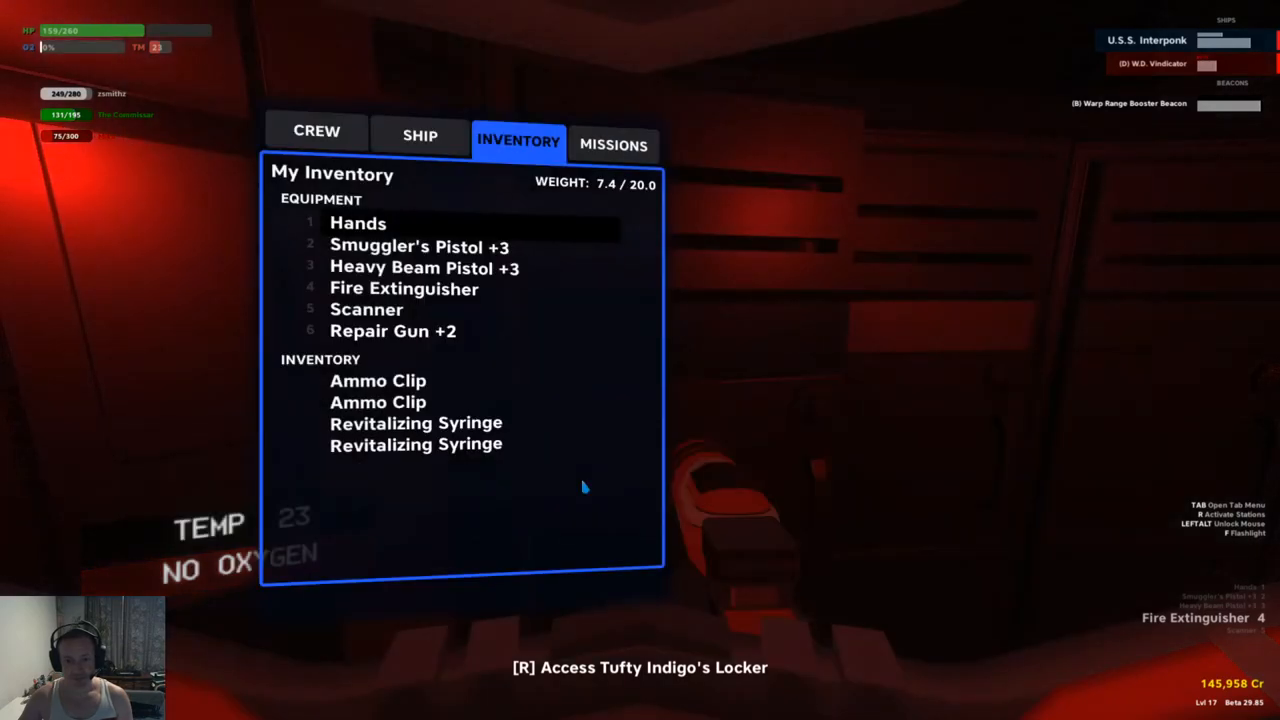
key("Tab")
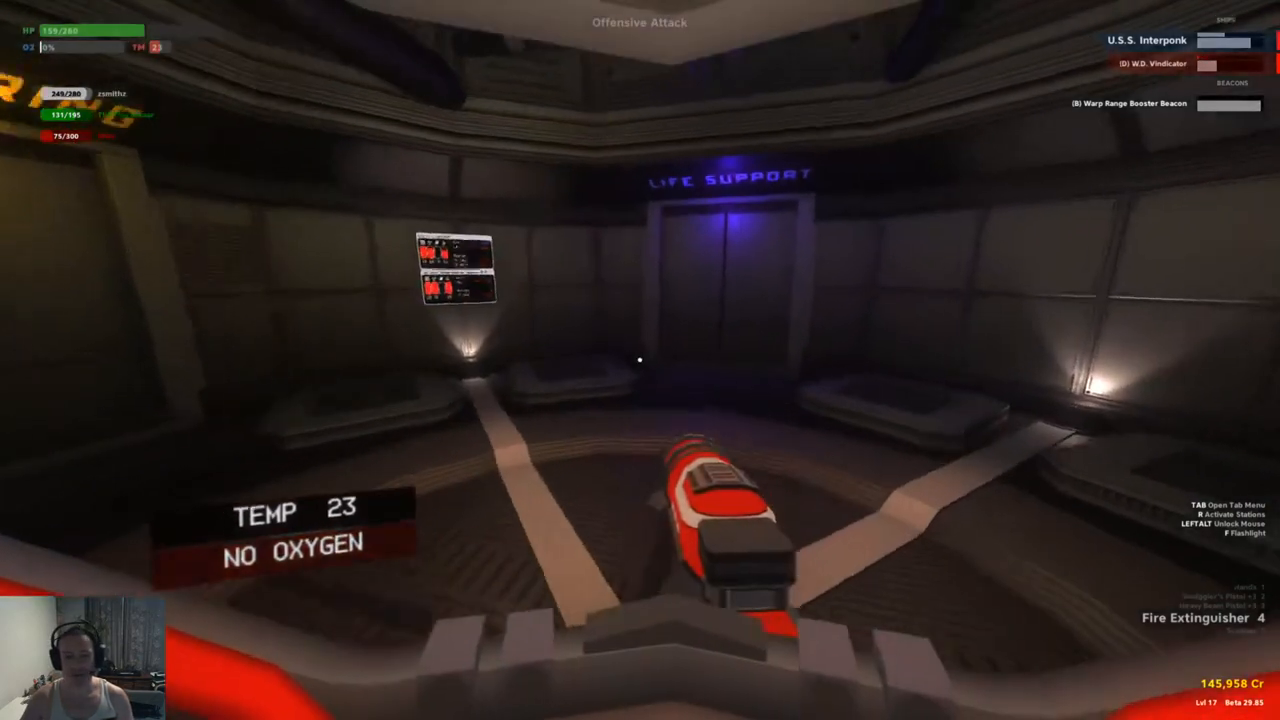